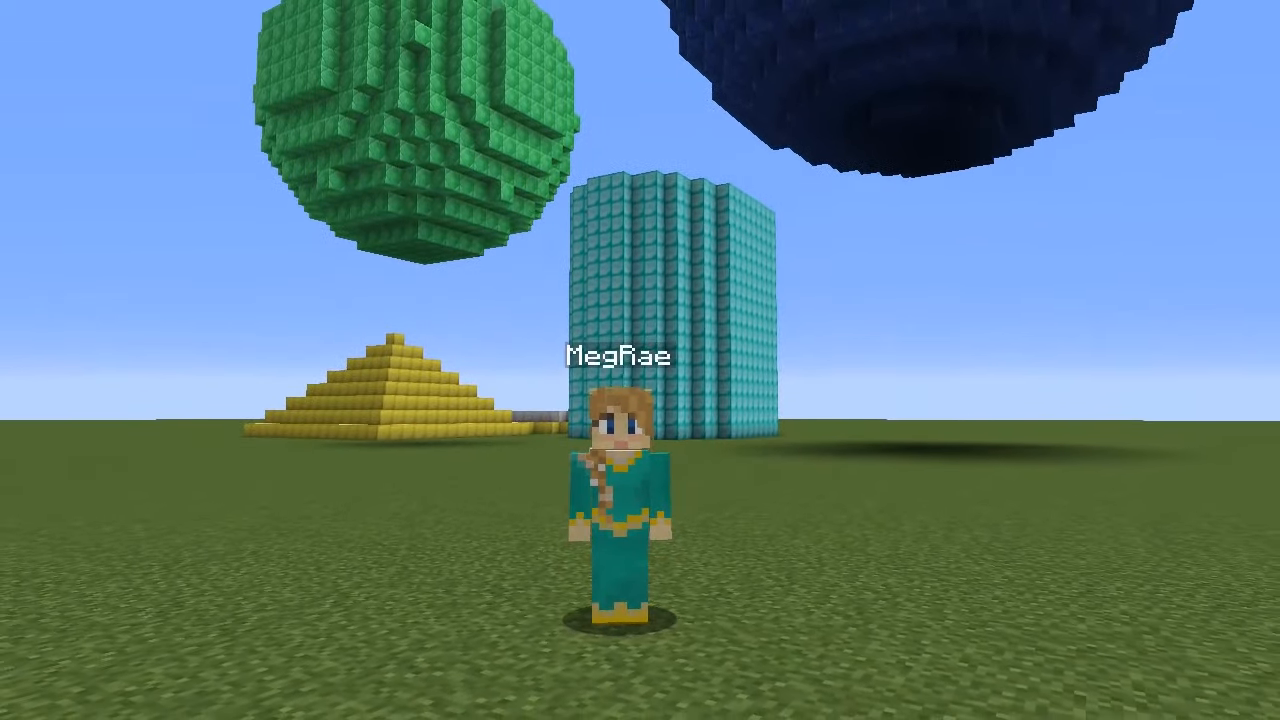
mouse_move(640, 360)
type("//c")
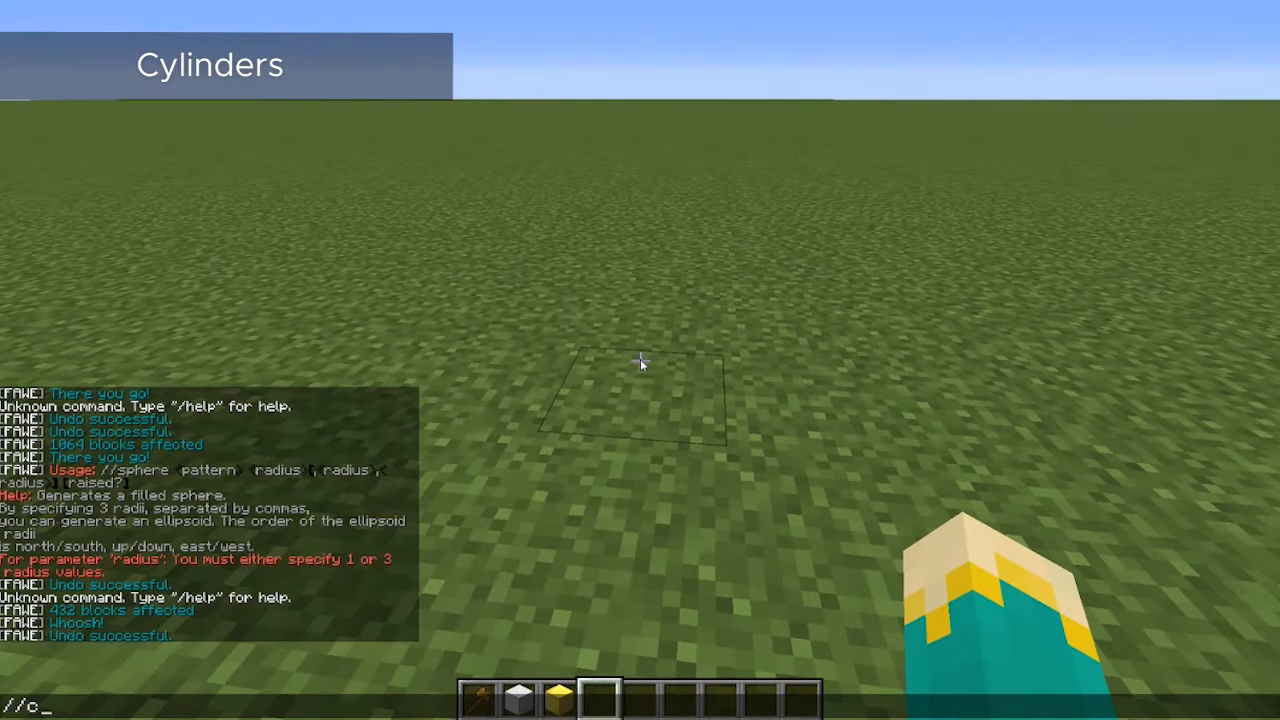
Generate a flat iron-block cylinder of radius 5 around the player with //cyl 42 5.
type("ylinder")
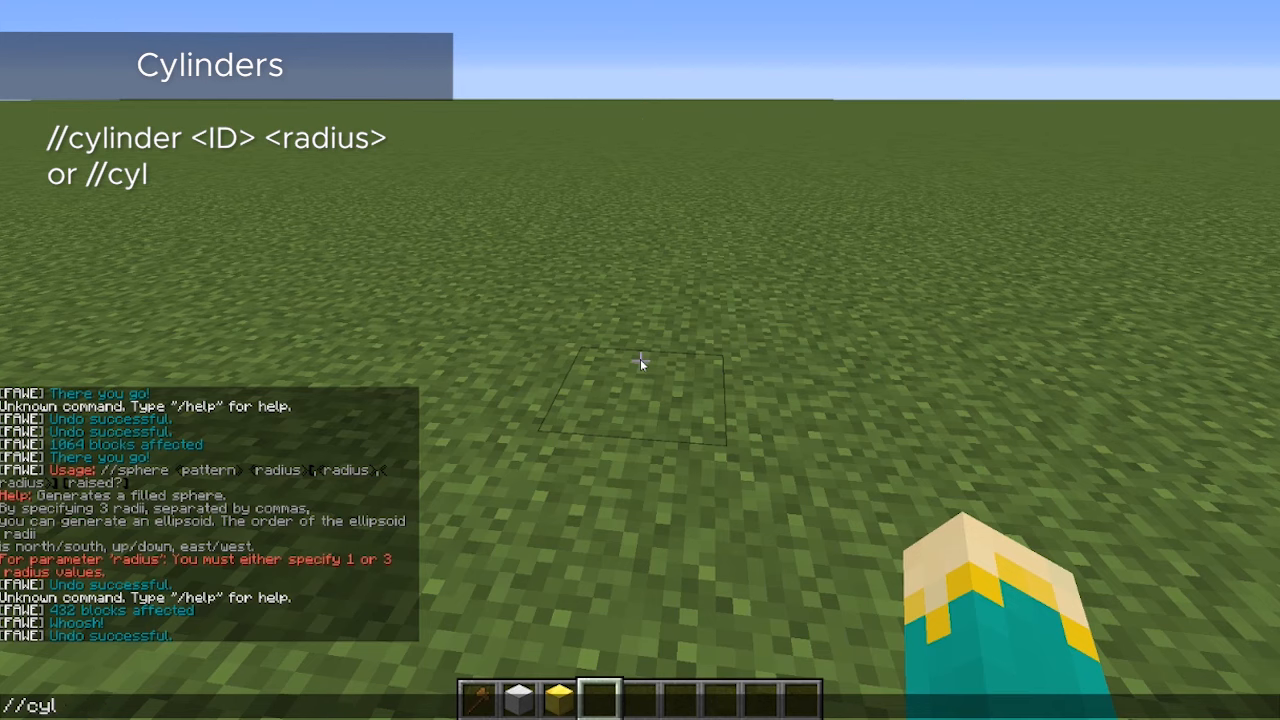
type("42")
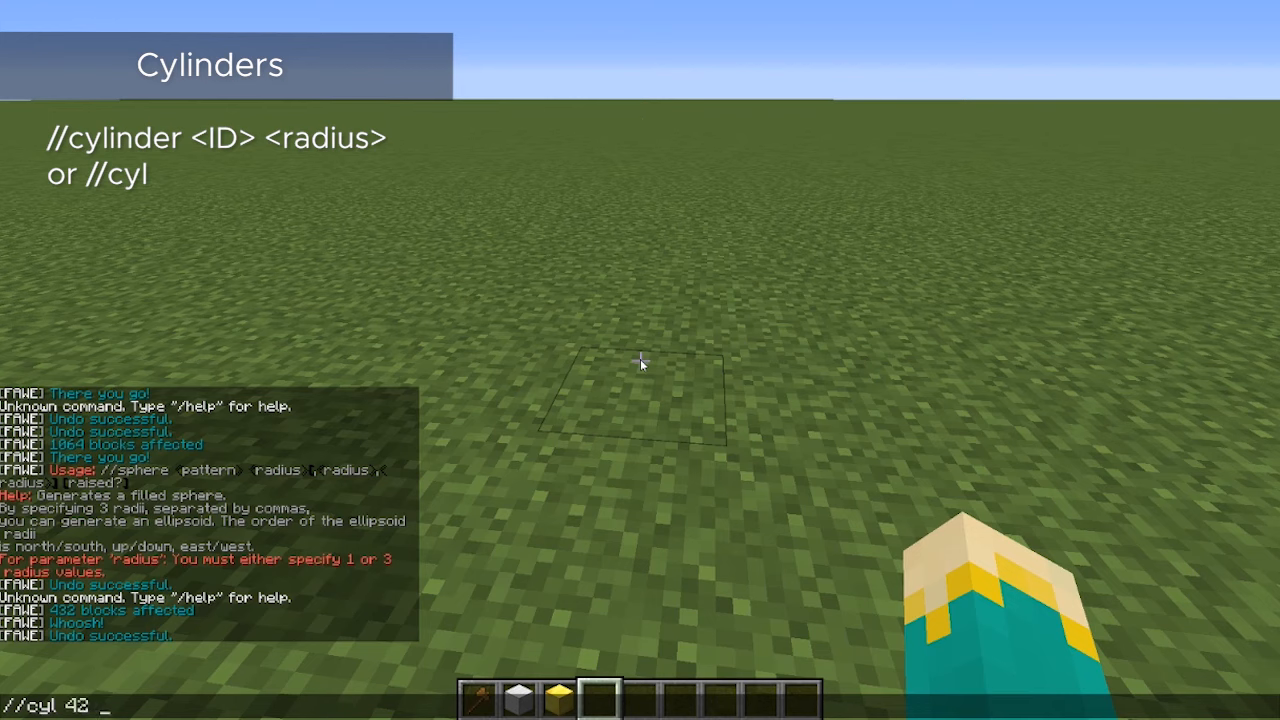
type("5")
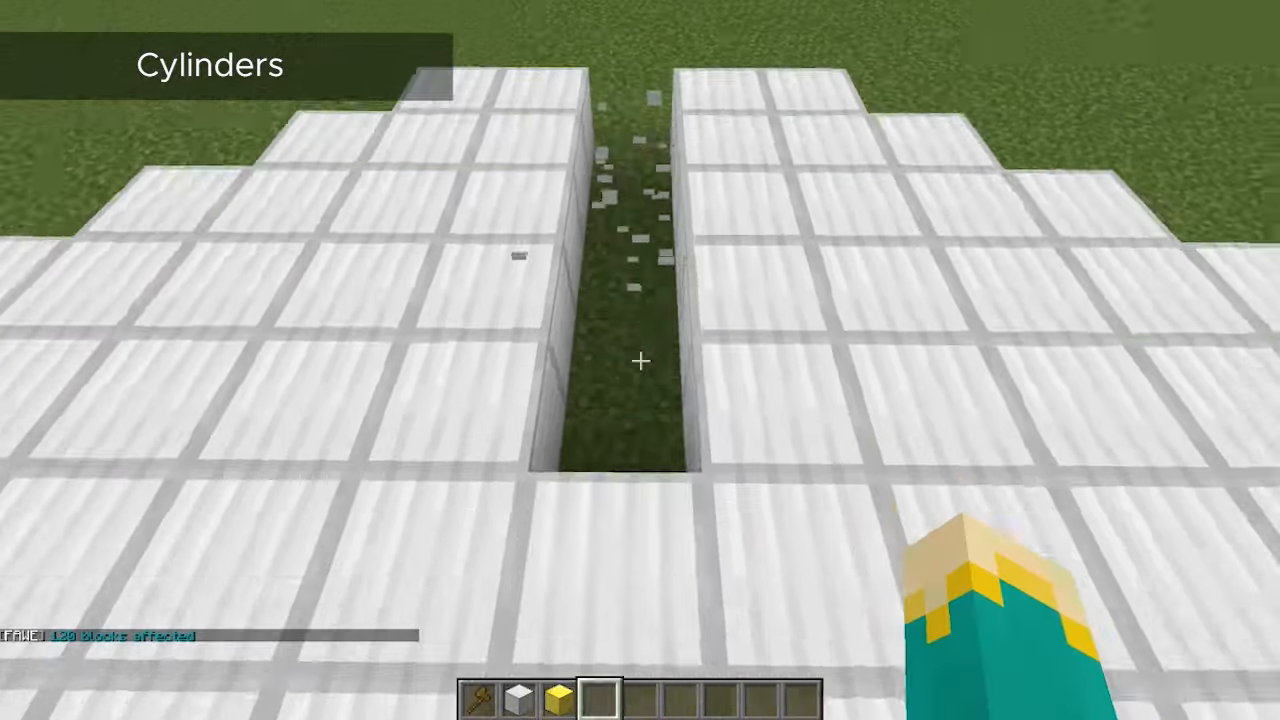
mouse_move(640, 360)
type("/undo")
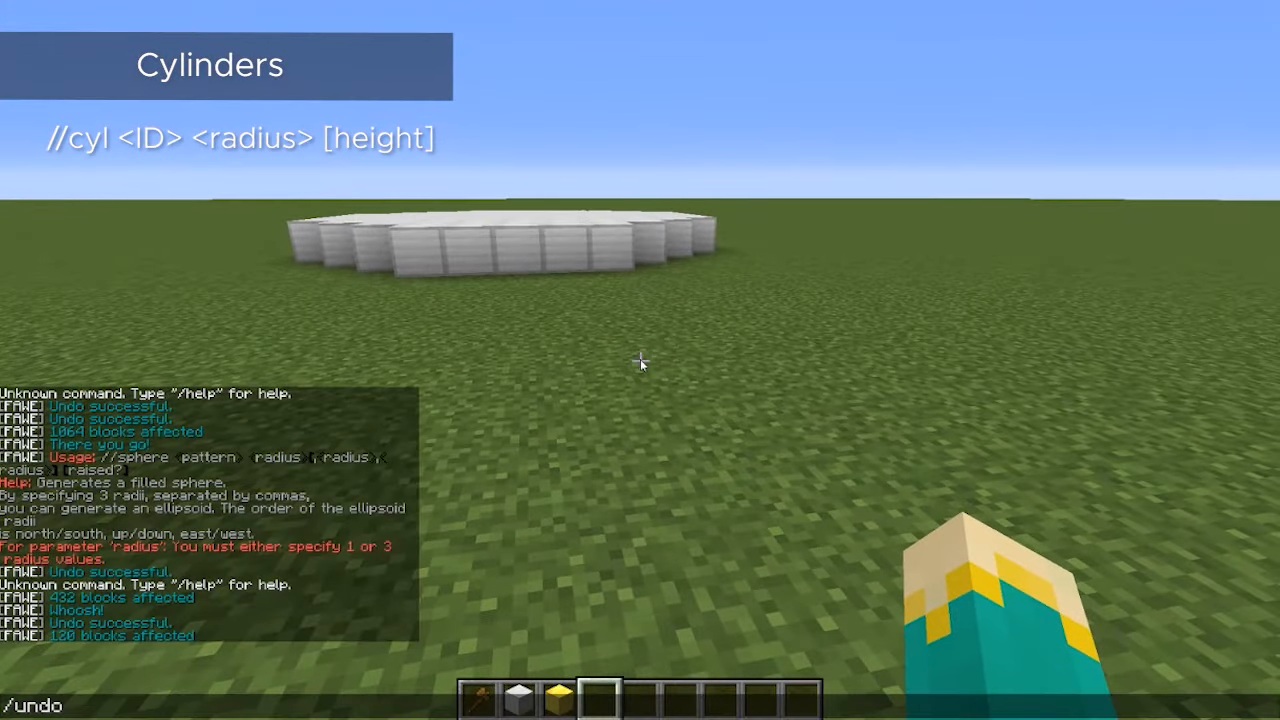
Generate a 10-tall iron cylinder with //cyl 42 5 10, then free the player with unstuck.
type("//cyl 42 5")
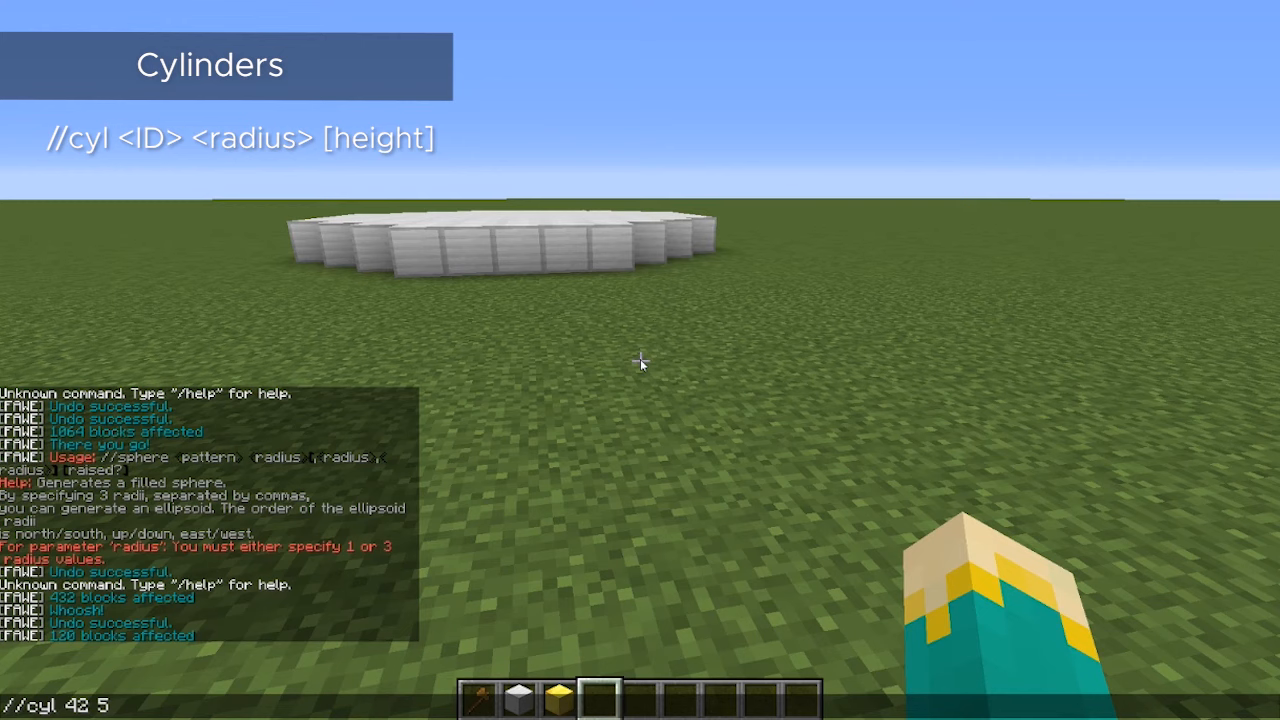
type("10")
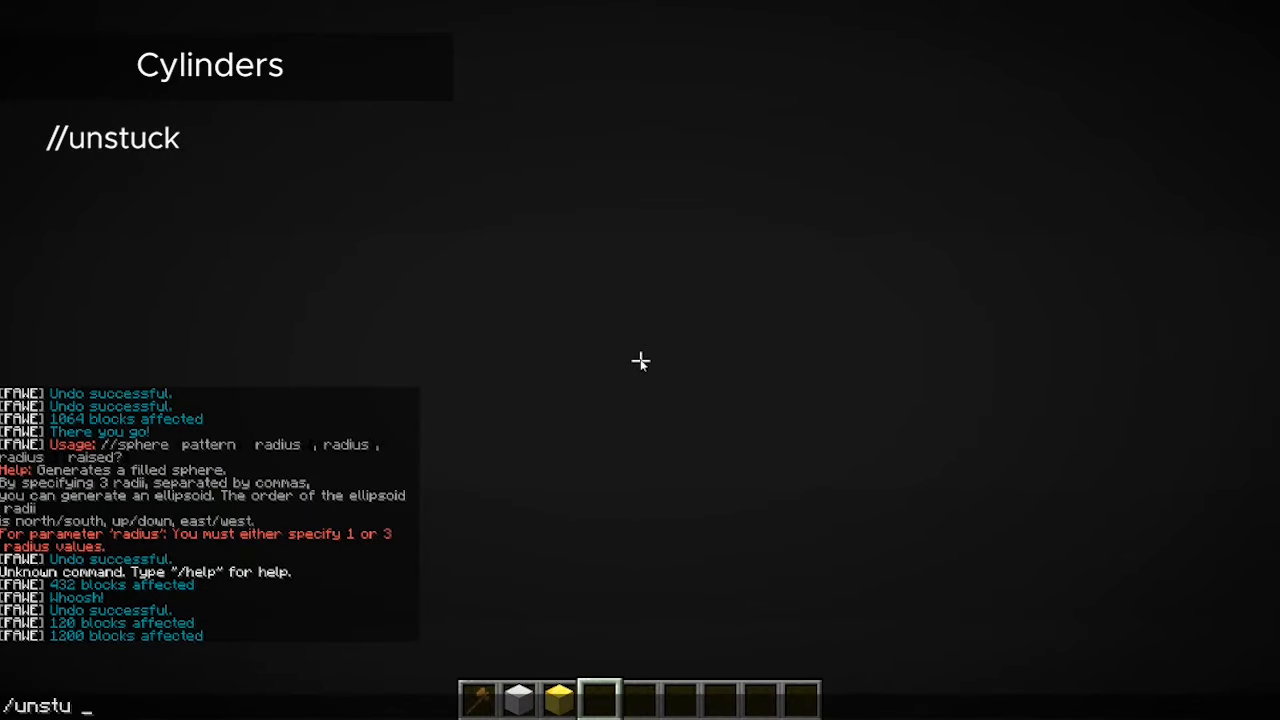
key("Return")
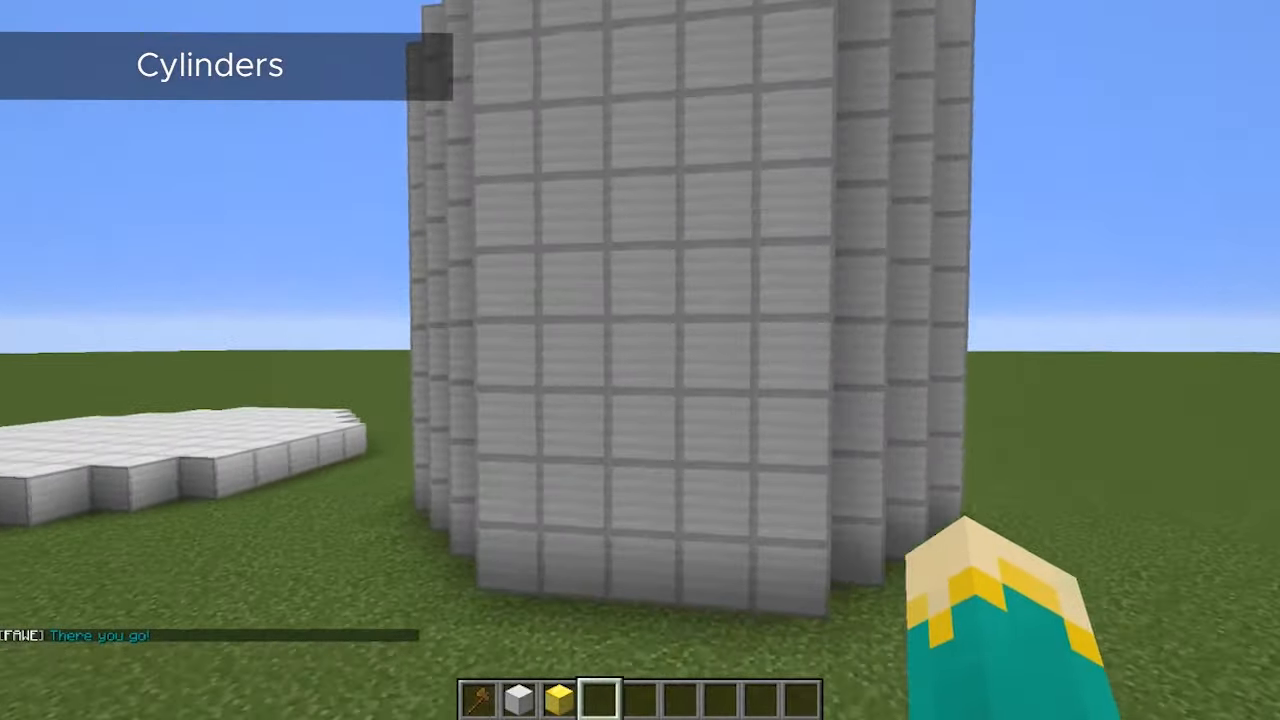
mouse_move(640, 360)
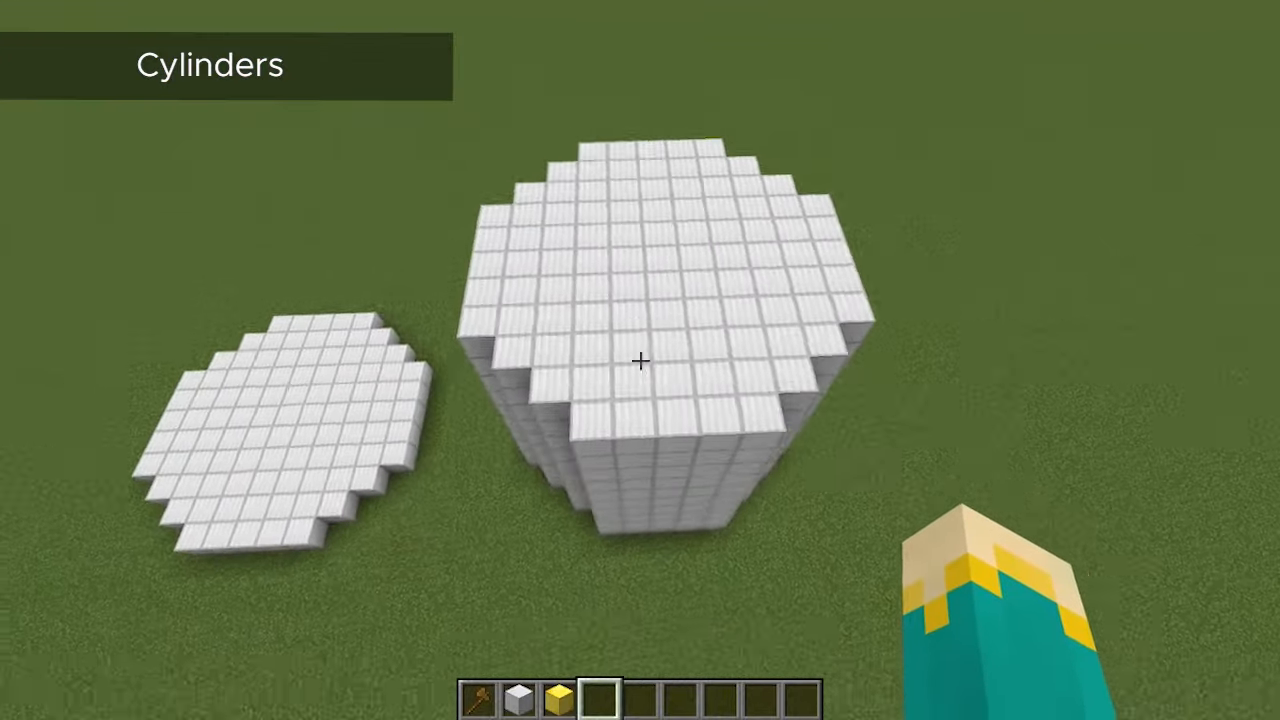
mouse_move(640, 360)
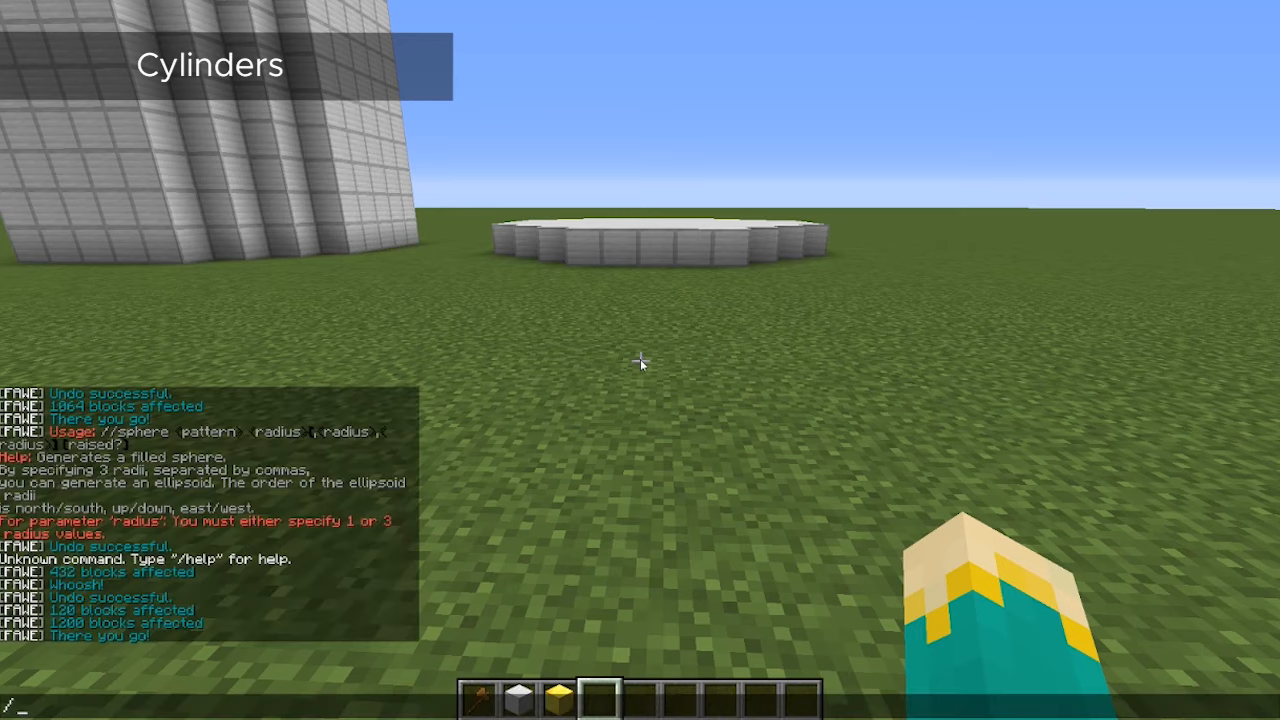
Generate an elliptical flat disc with two radii using //cyl 41 5,10.
type("/")
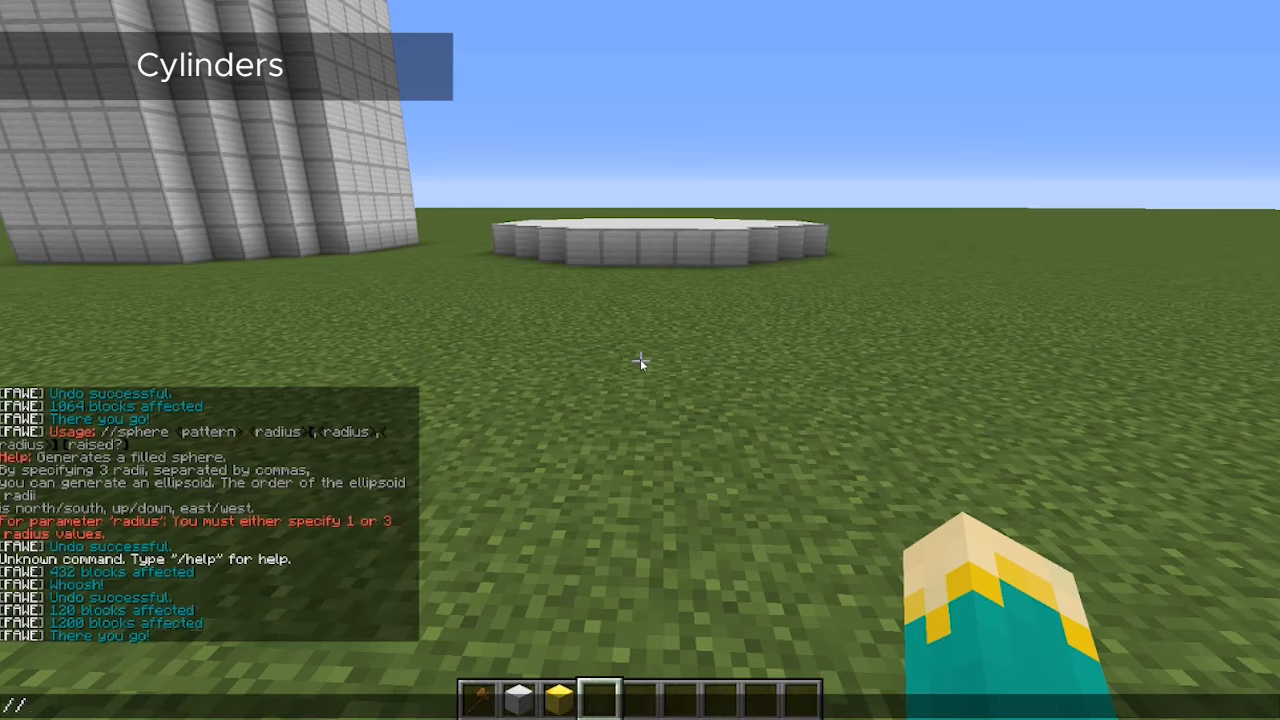
type("//cyl 41")
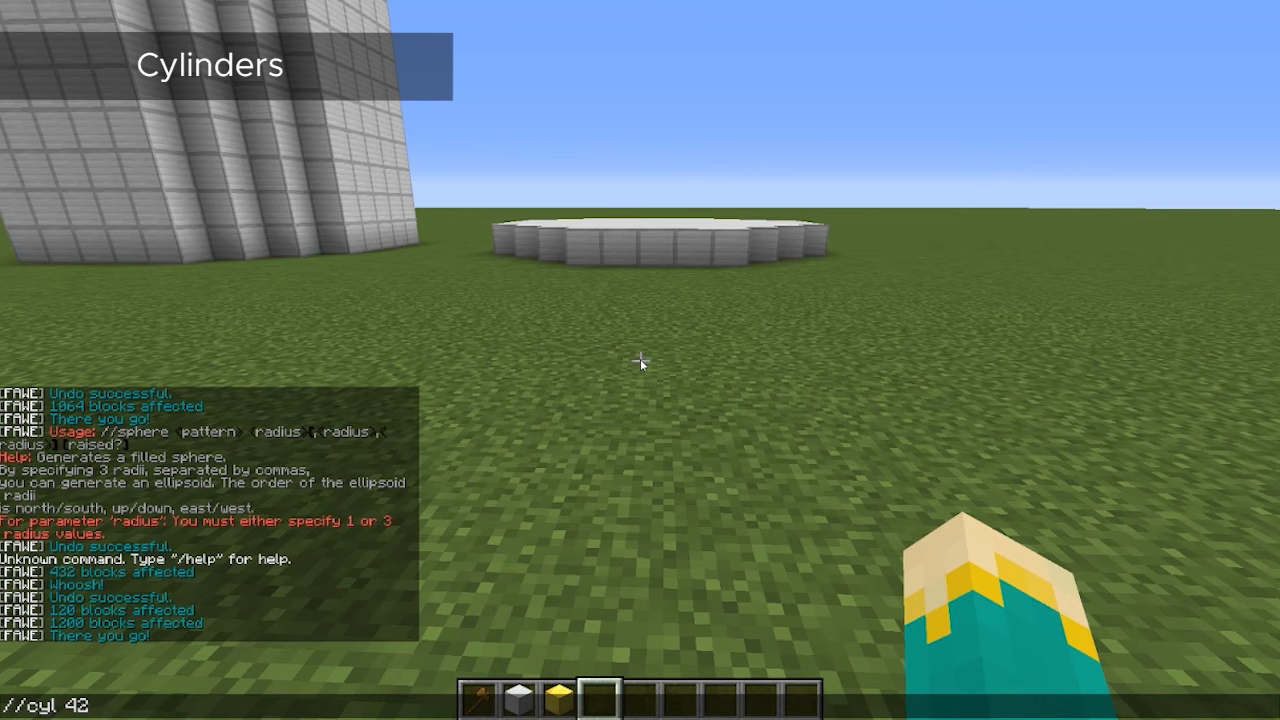
type("5")
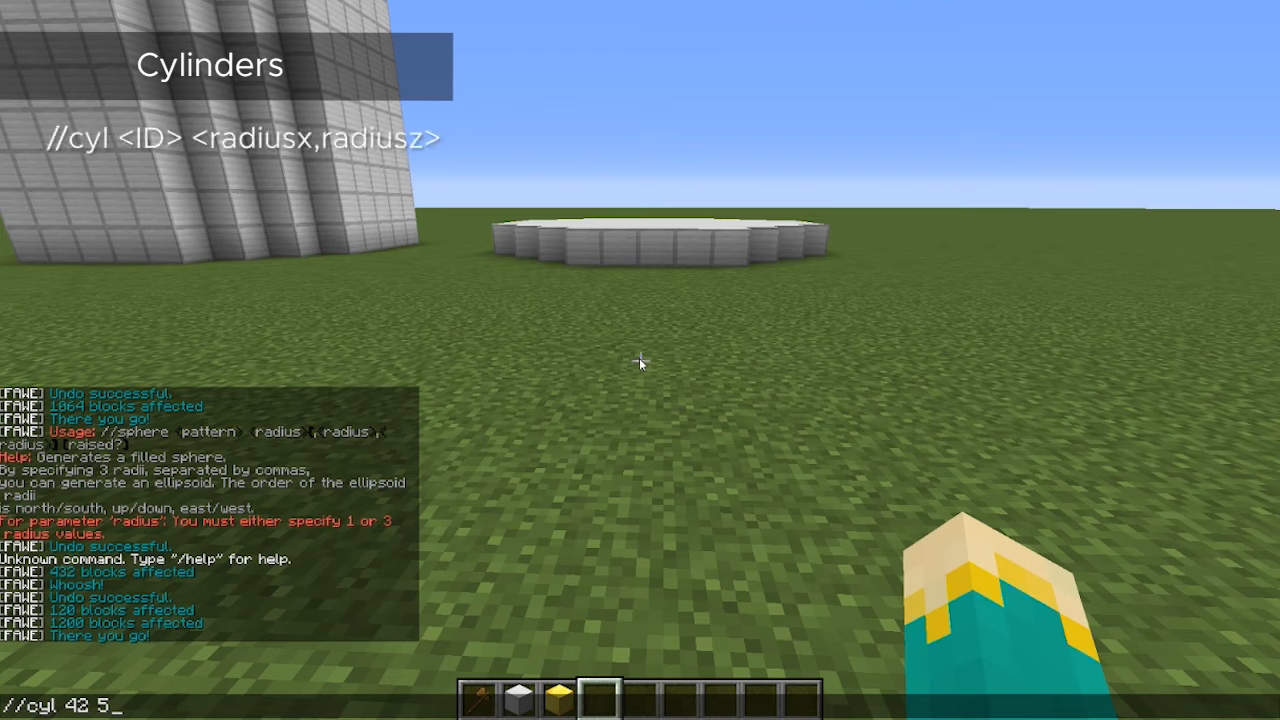
type(",10")
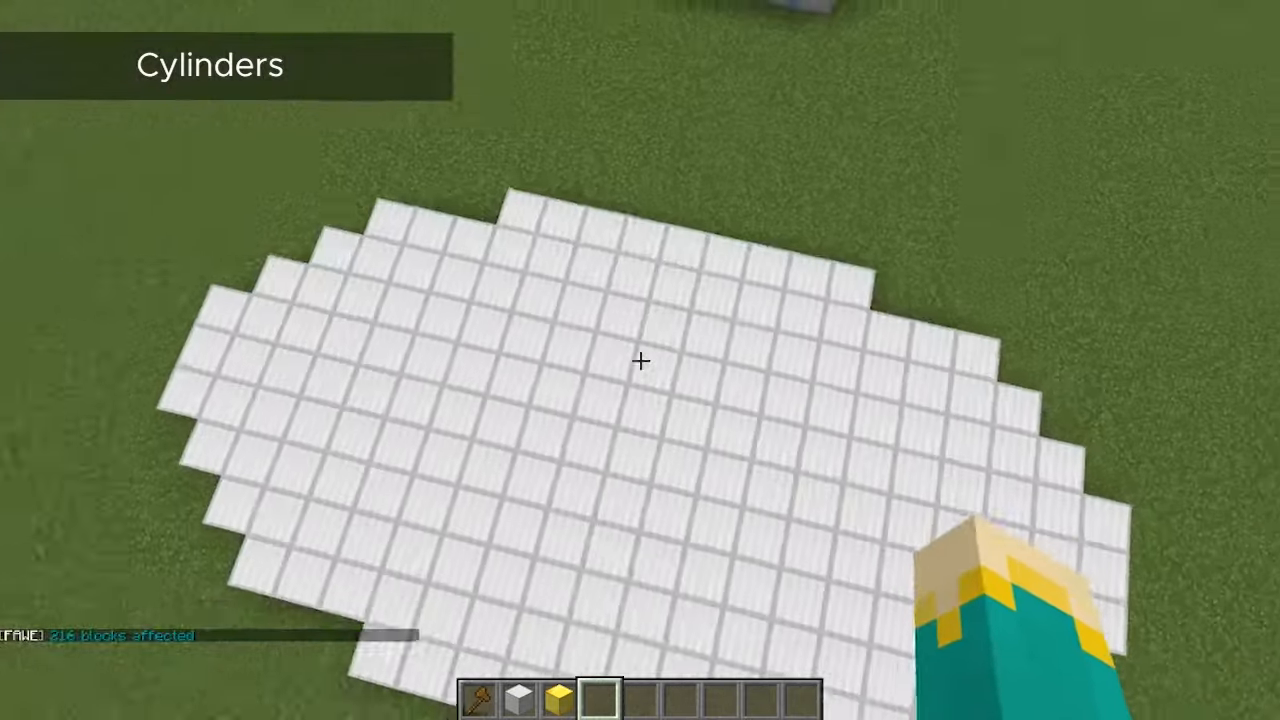
mouse_move(640, 360)
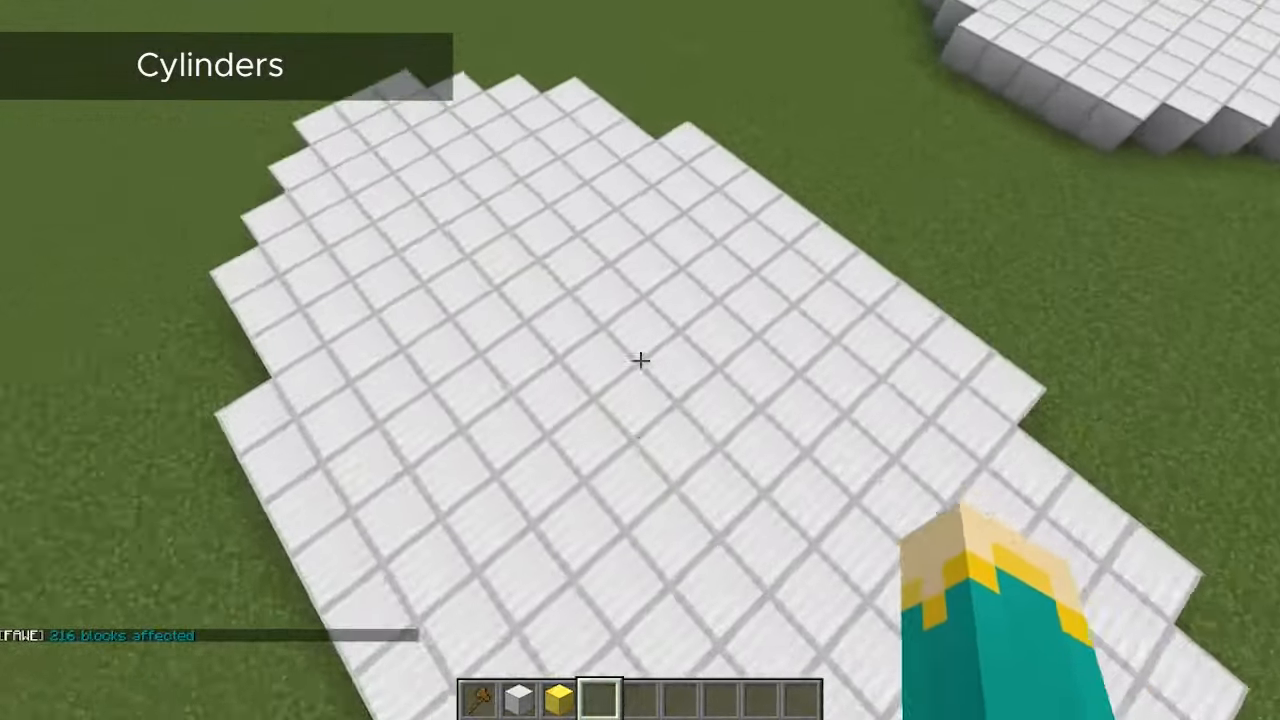
mouse_move(640, 360)
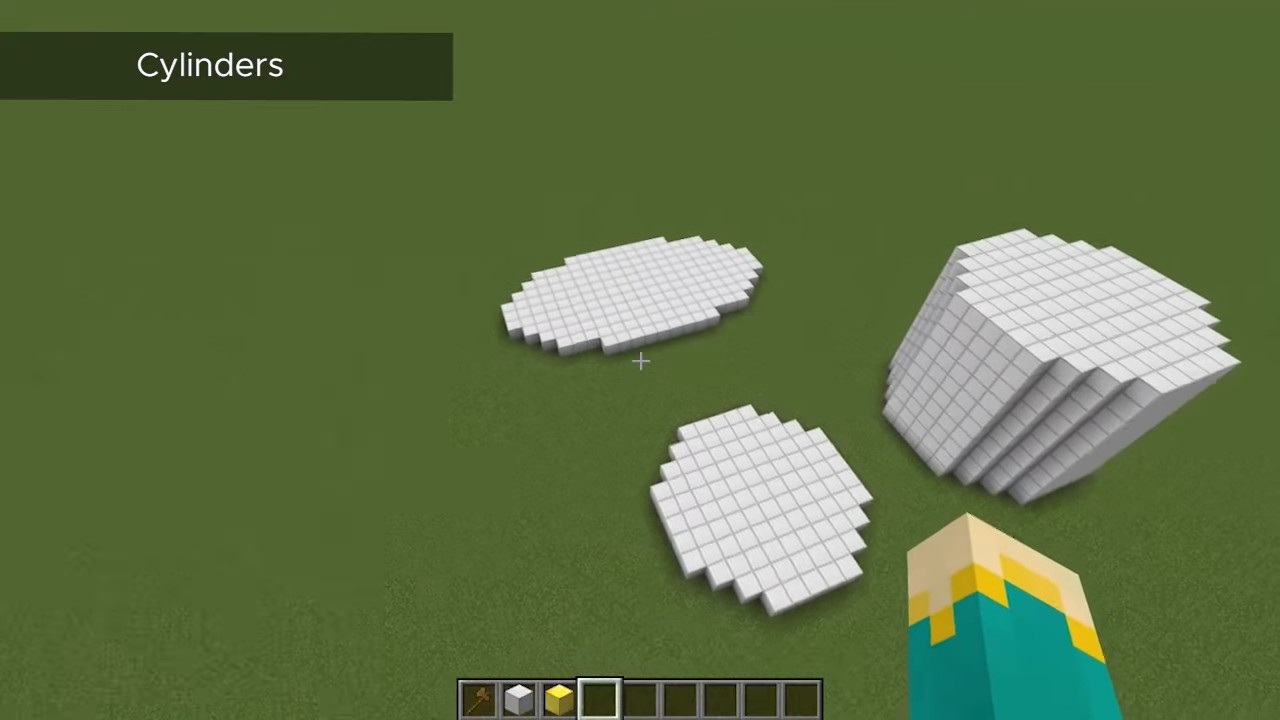
mouse_move(640, 360)
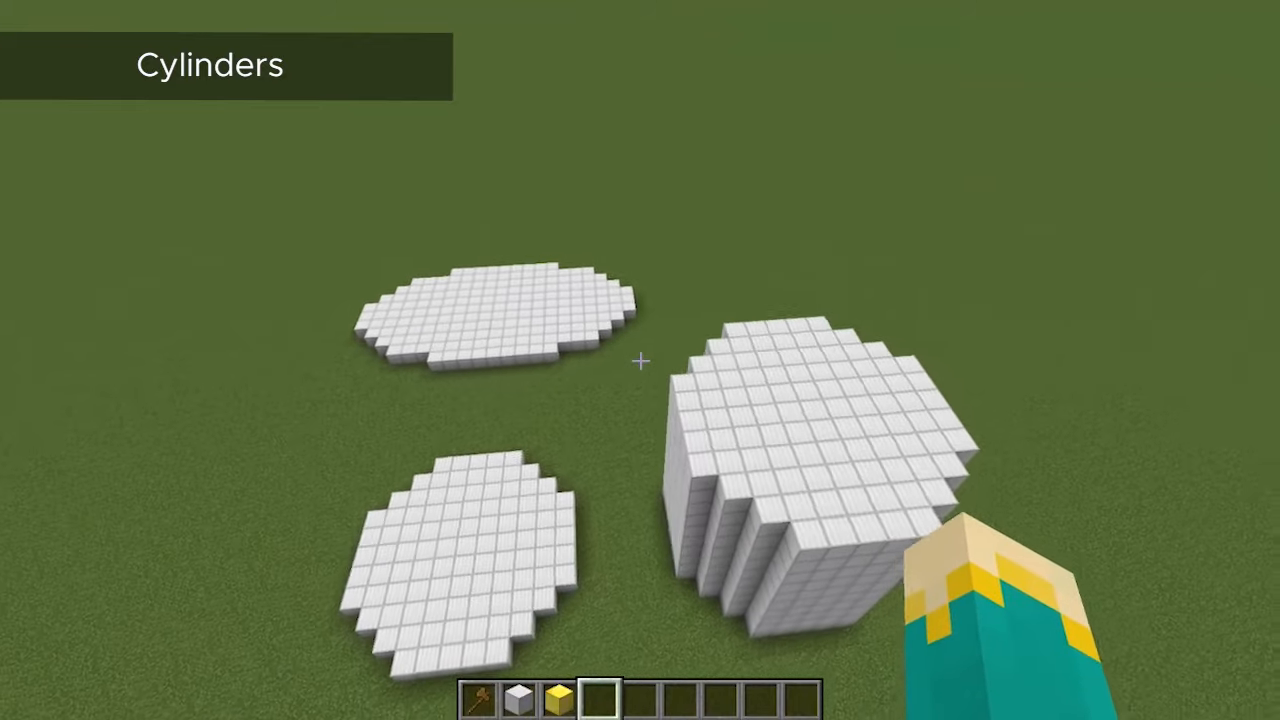
mouse_move(640, 360)
type("//h")
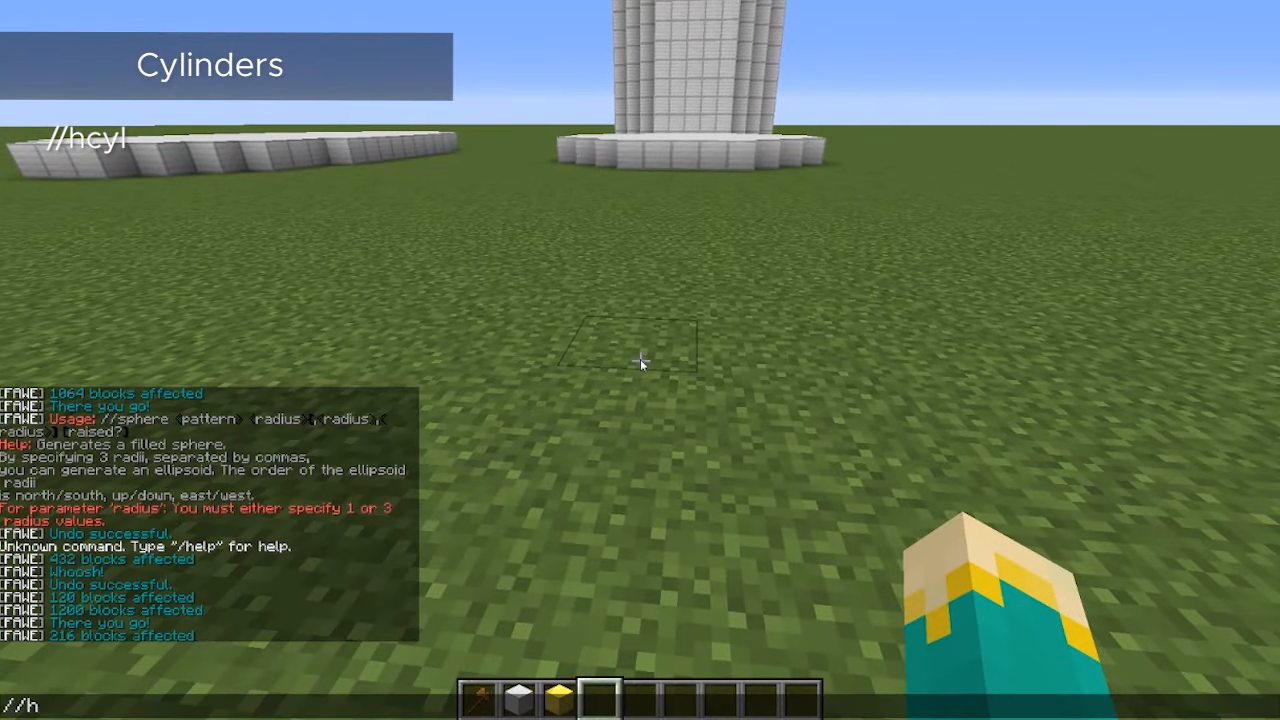
Generate a hollow iron ring and a tall hollow cylinder around the player with //hcyl 42.
type("cyl 42")
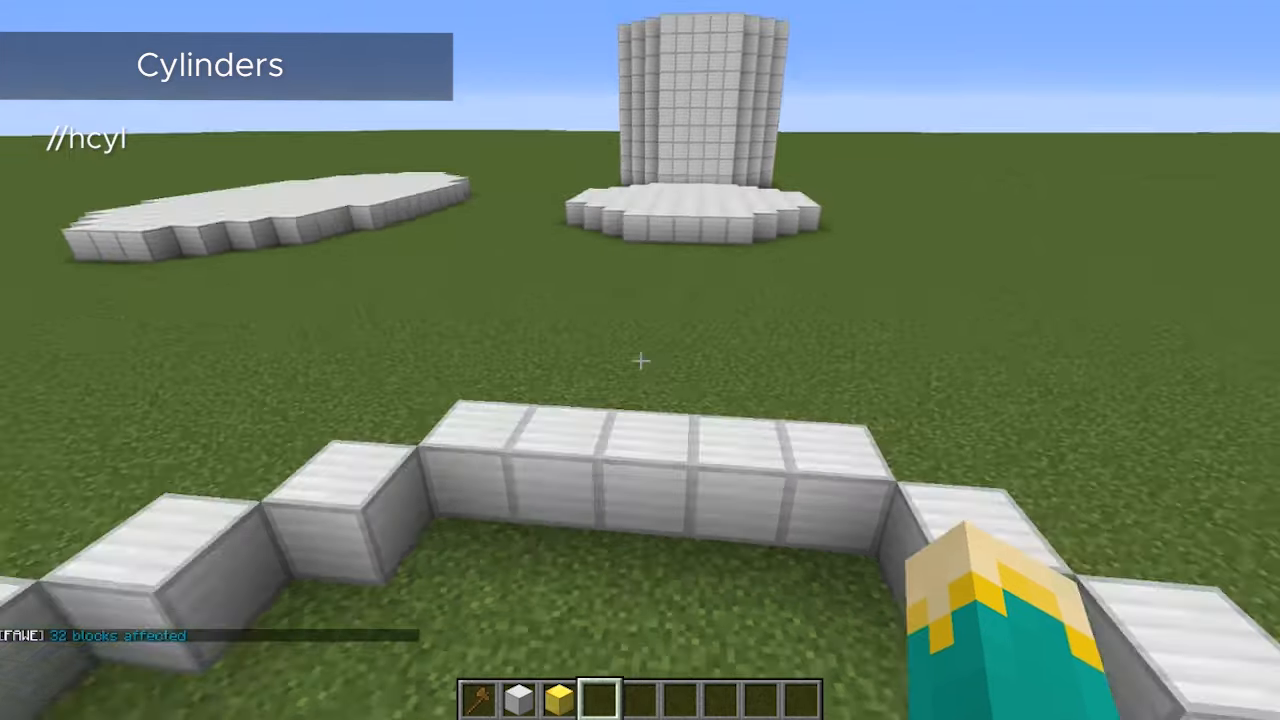
mouse_move(640, 360)
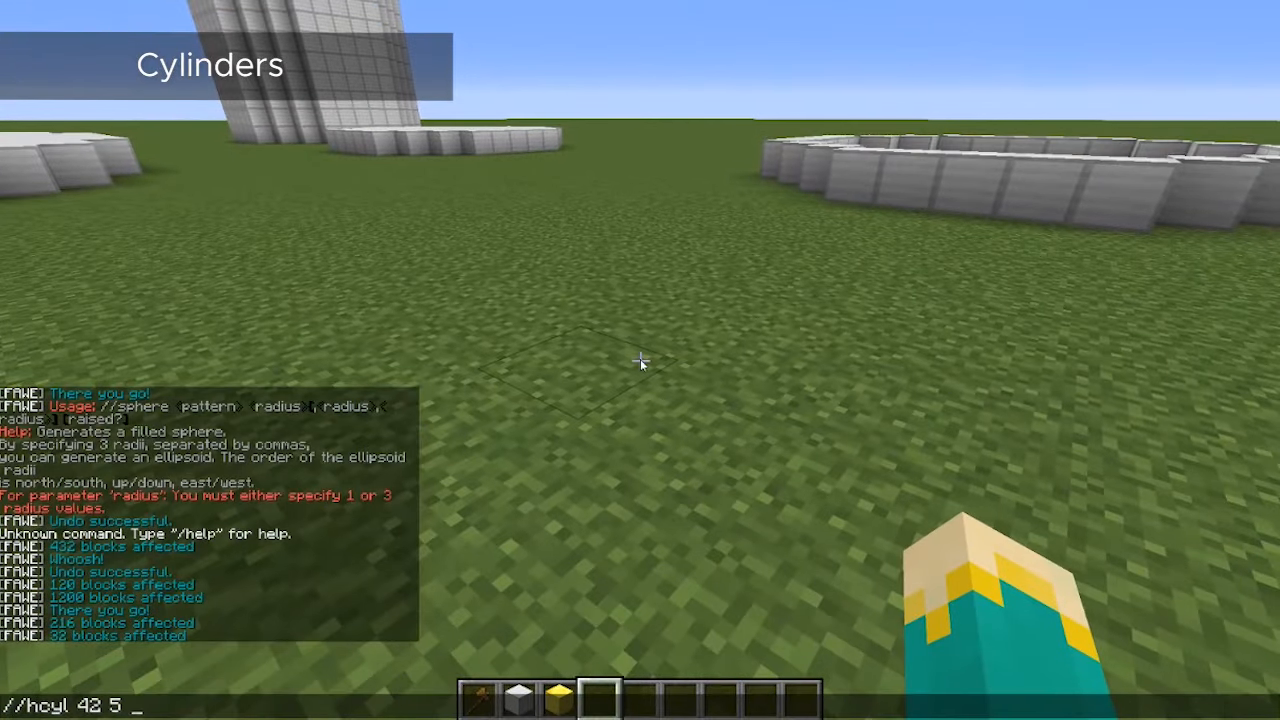
key("Return")
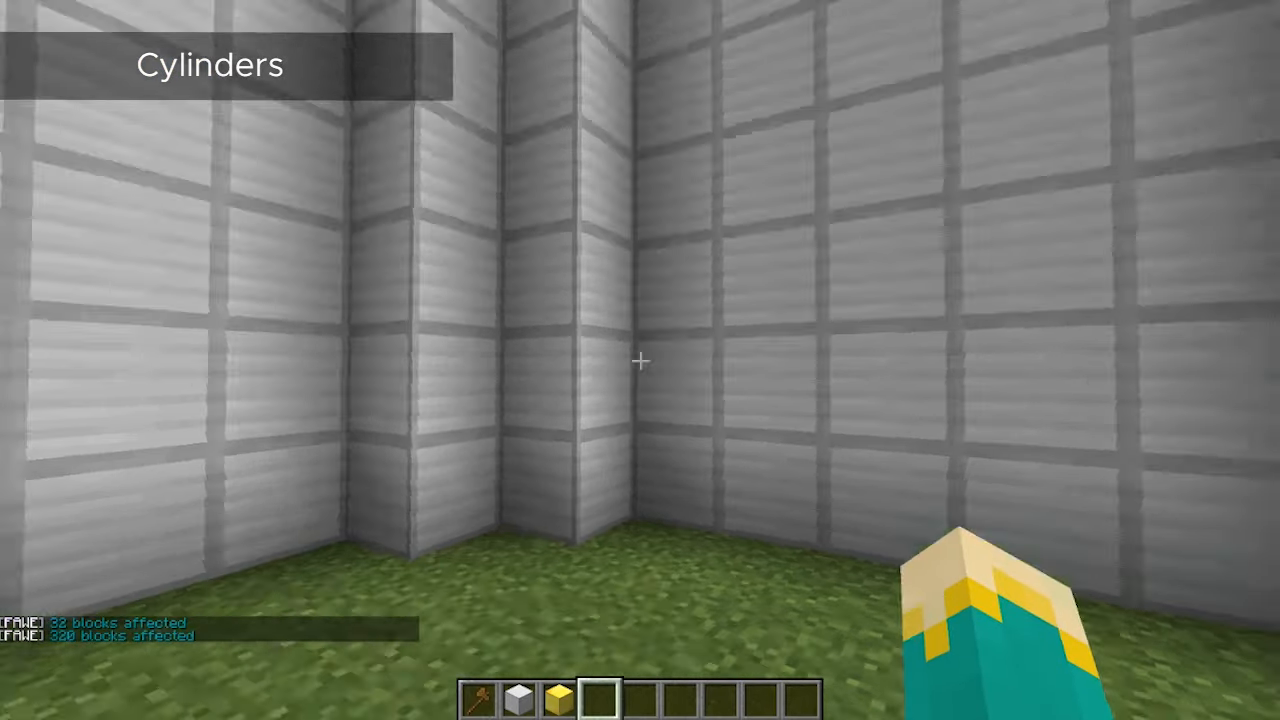
mouse_move(640, 360)
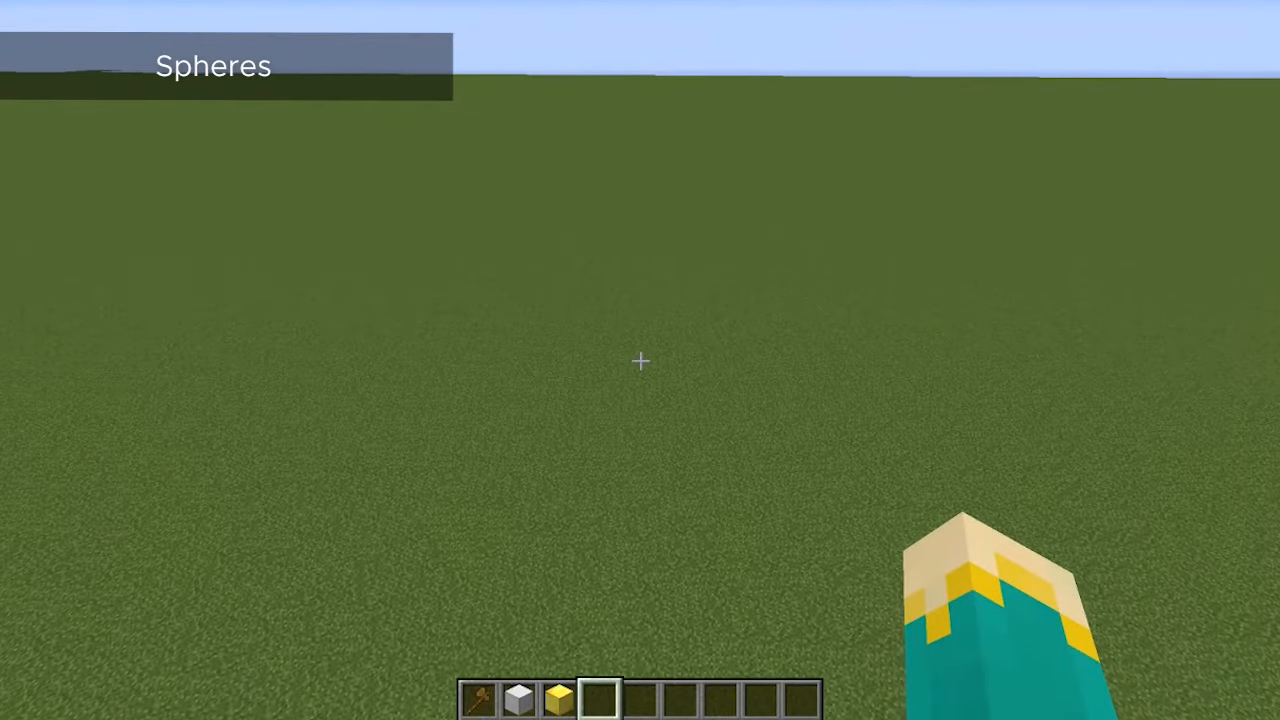
Generate a gold-block sphere of radius 5 with //sphere 41 5.
type("//s")
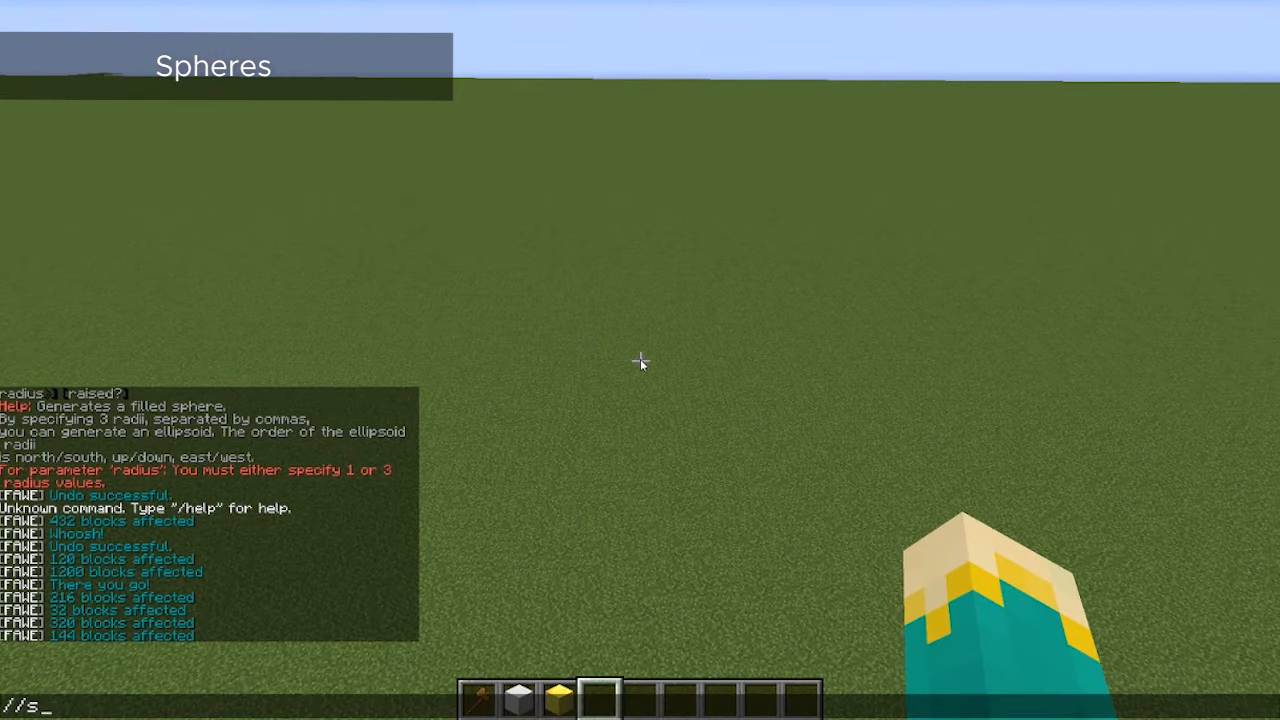
type("phere")
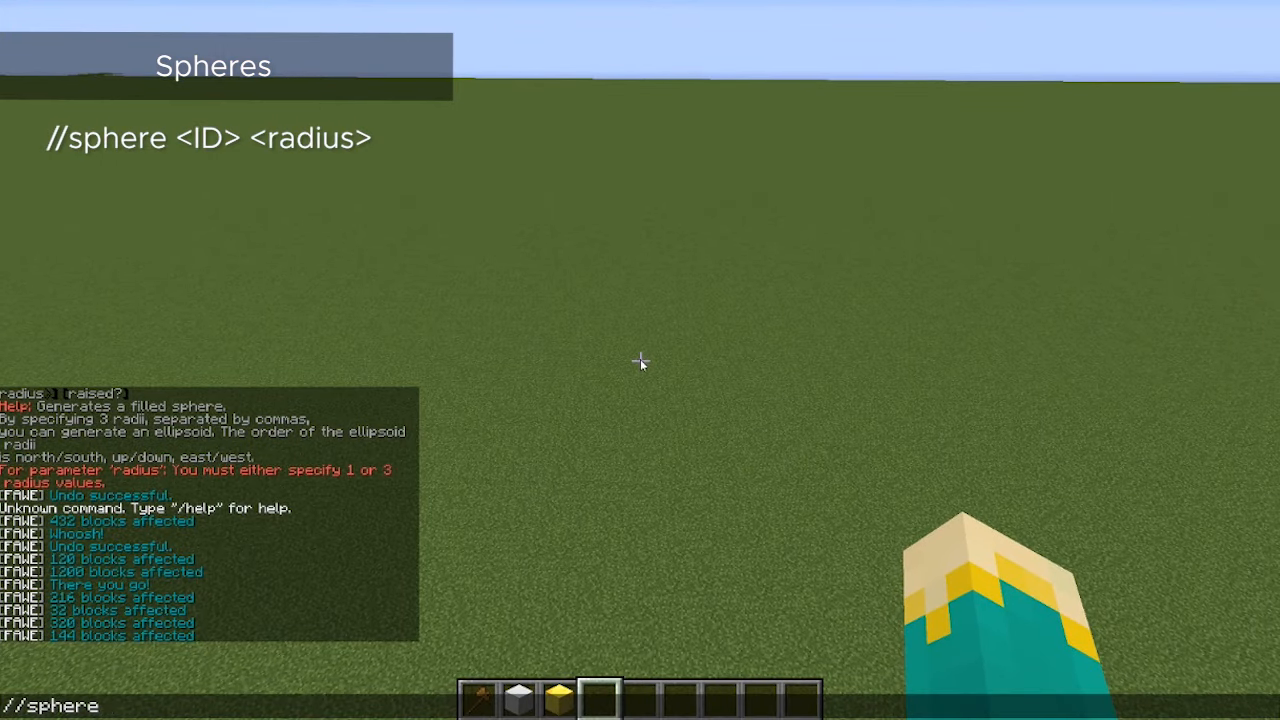
type("41")
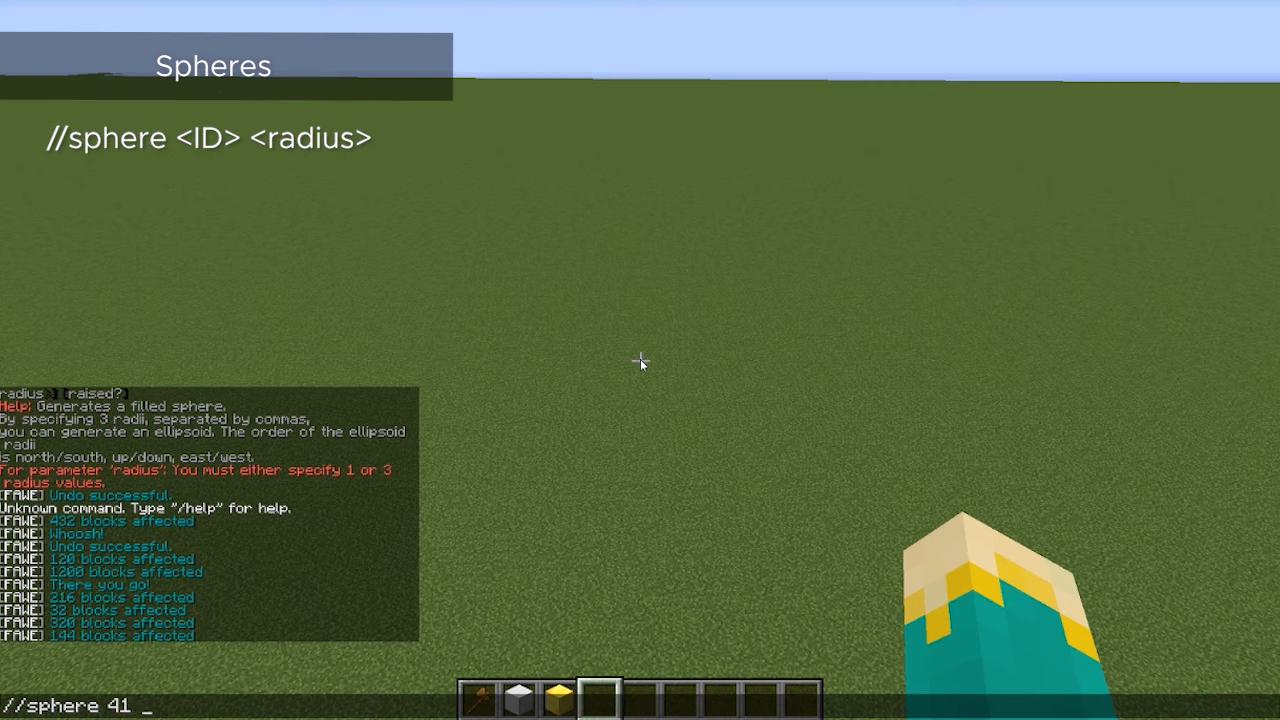
type("5")
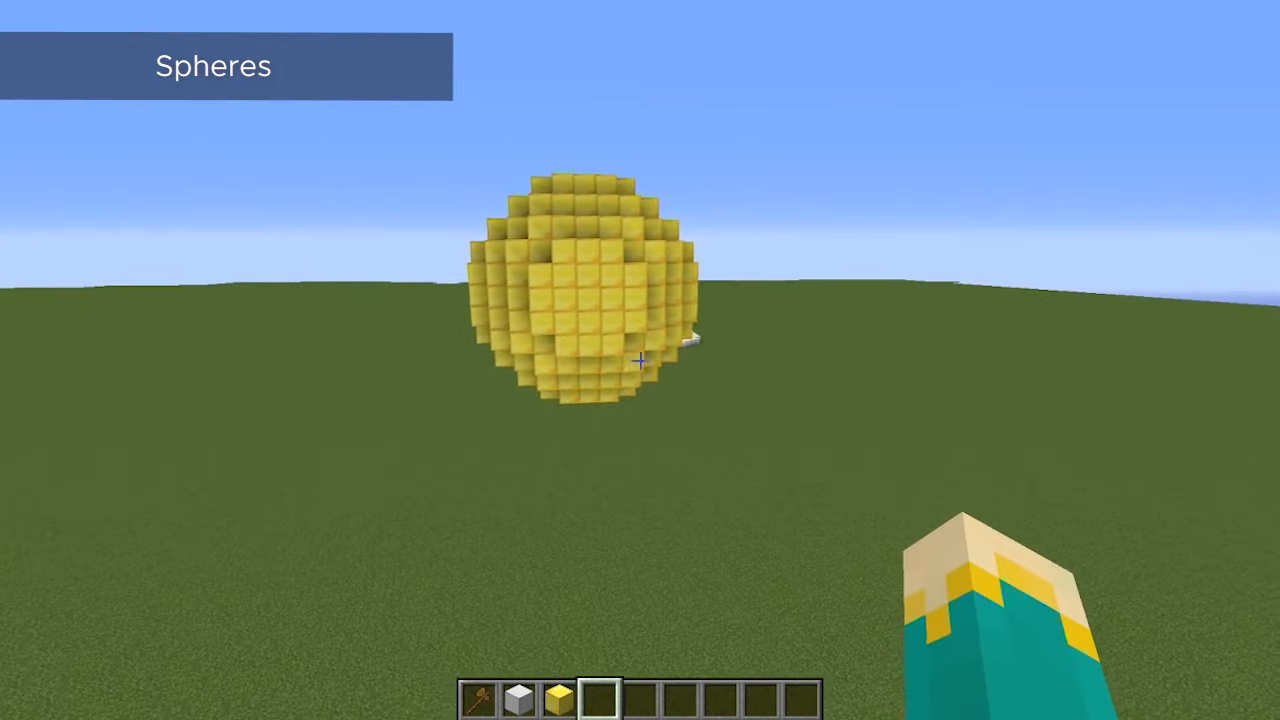
Generate a gold ellipsoid with radii 3,9,15 via //sphere 41 3,9,15, then run unstuck.
key("t")
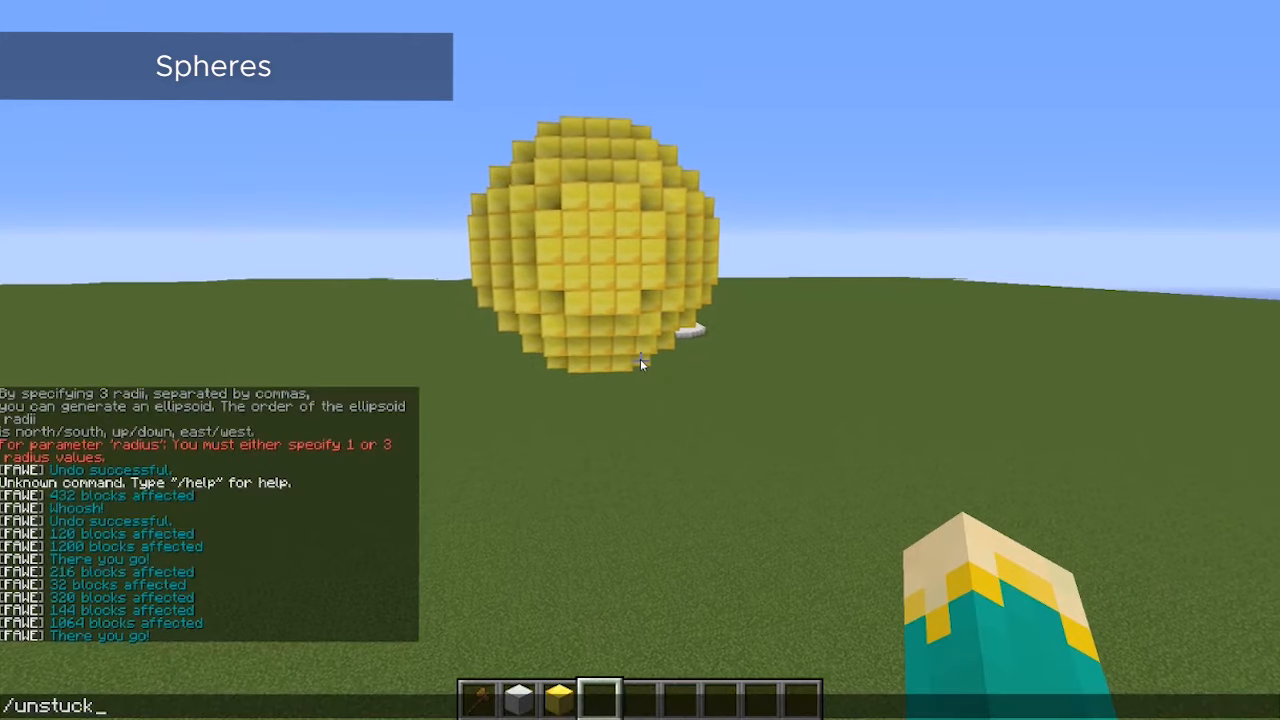
type("//sphere 41 5,")
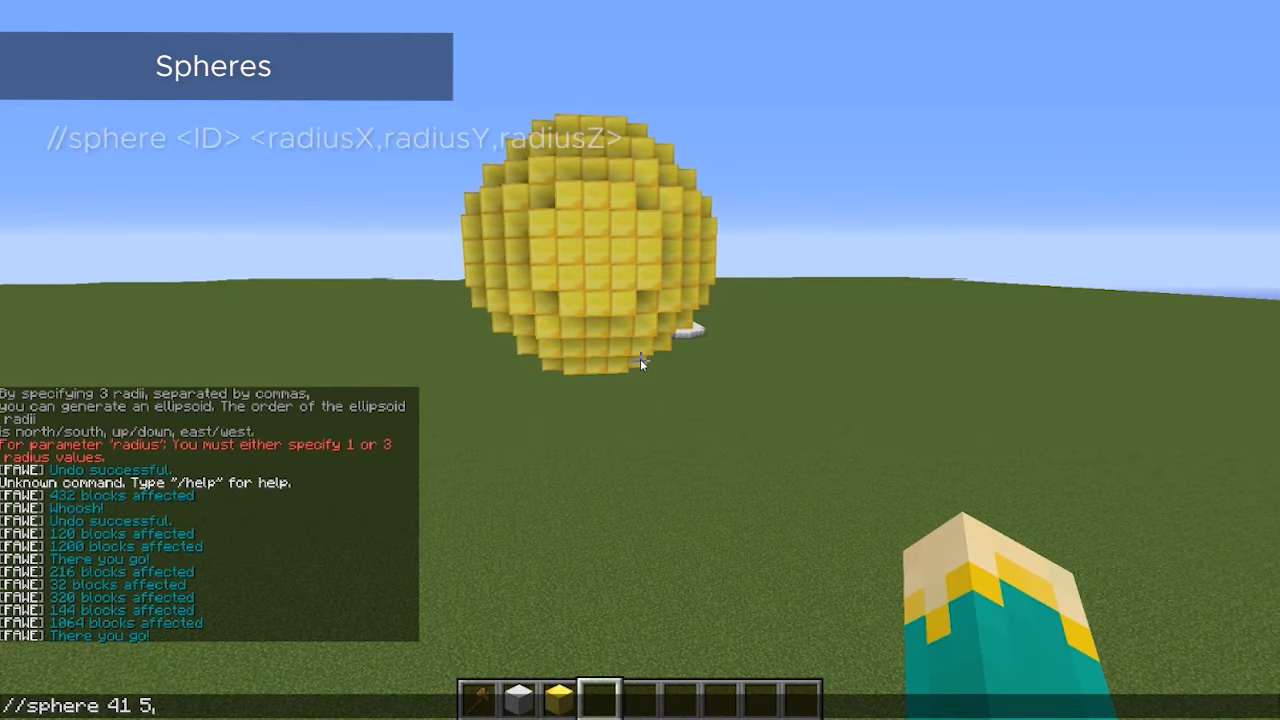
type("x")
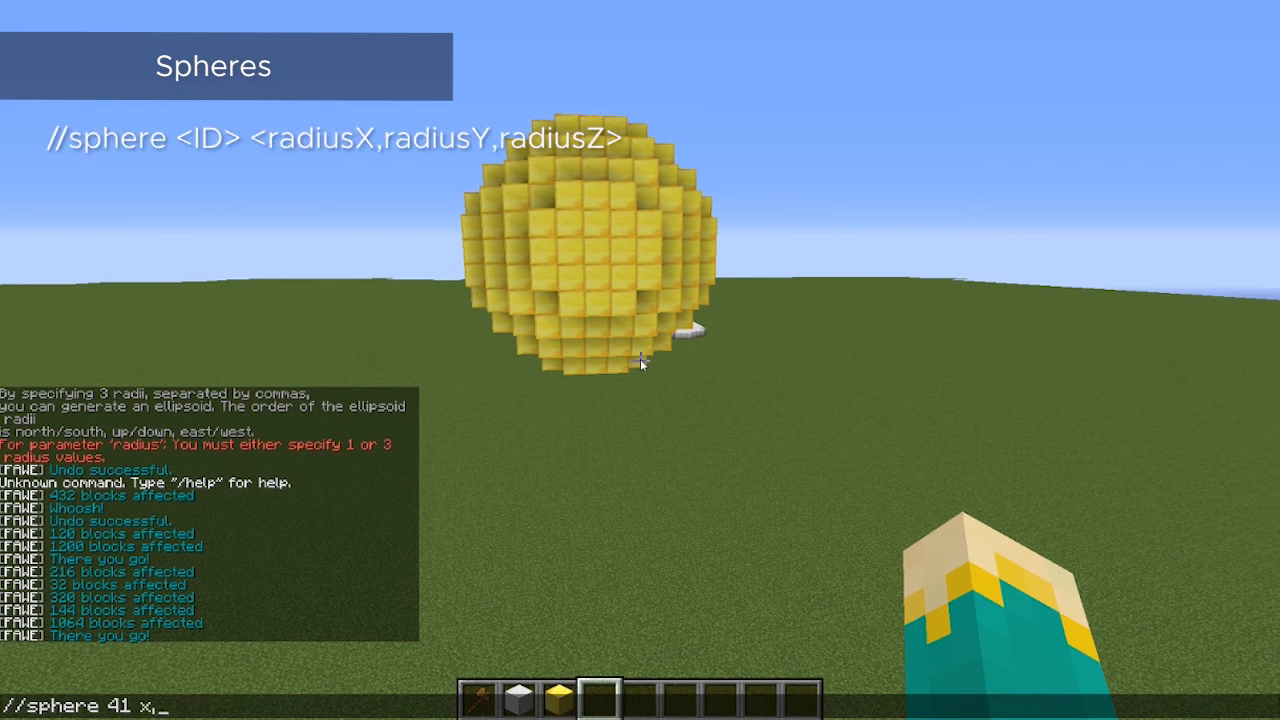
type("y,z")
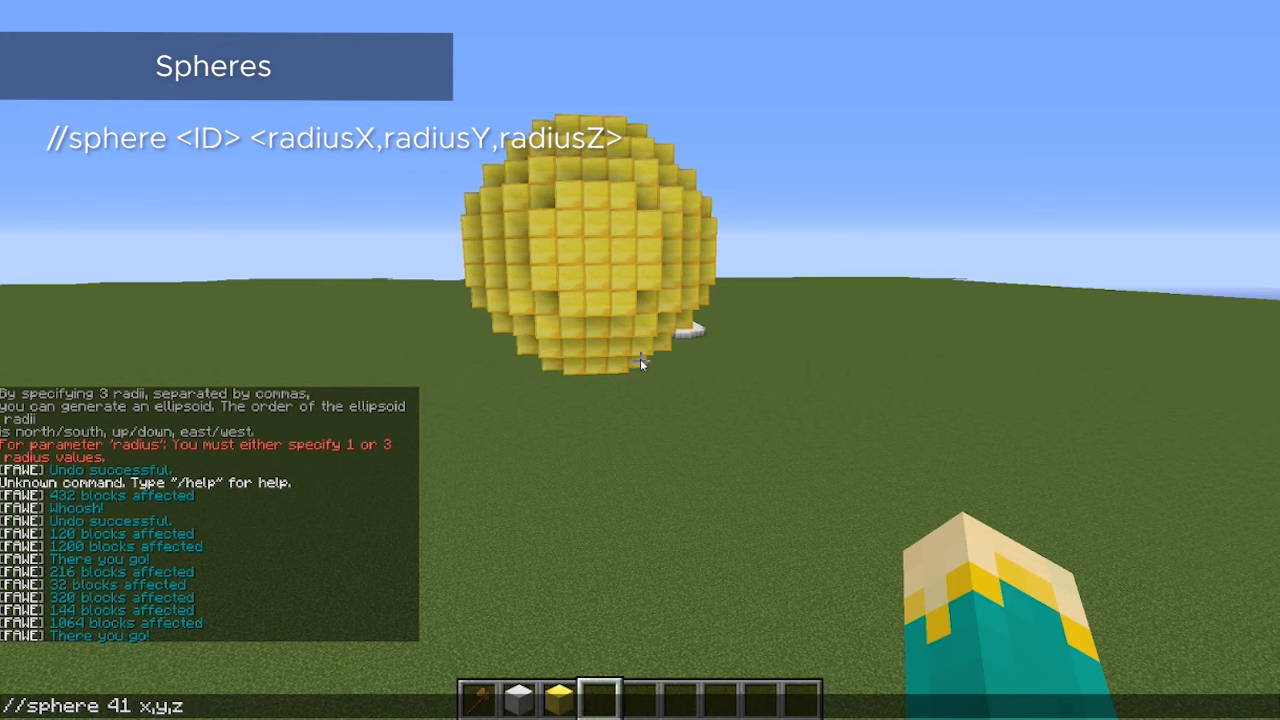
key("Backspace")
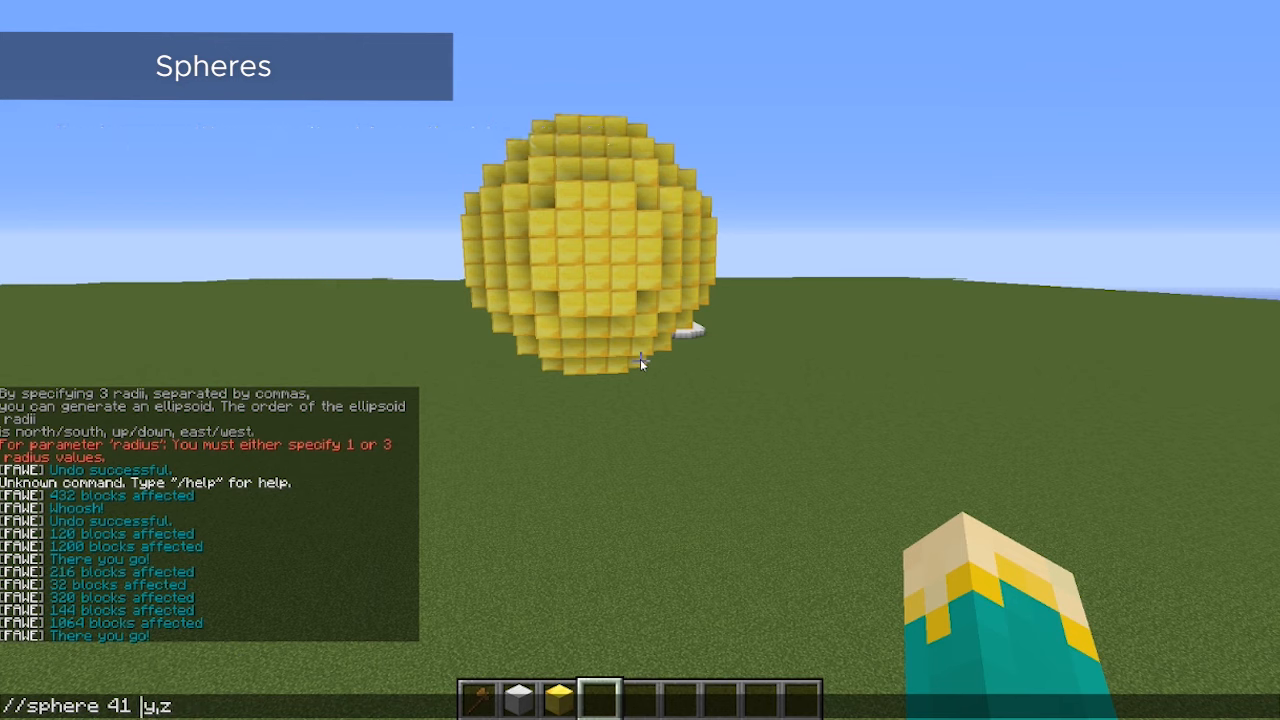
type("3,9")
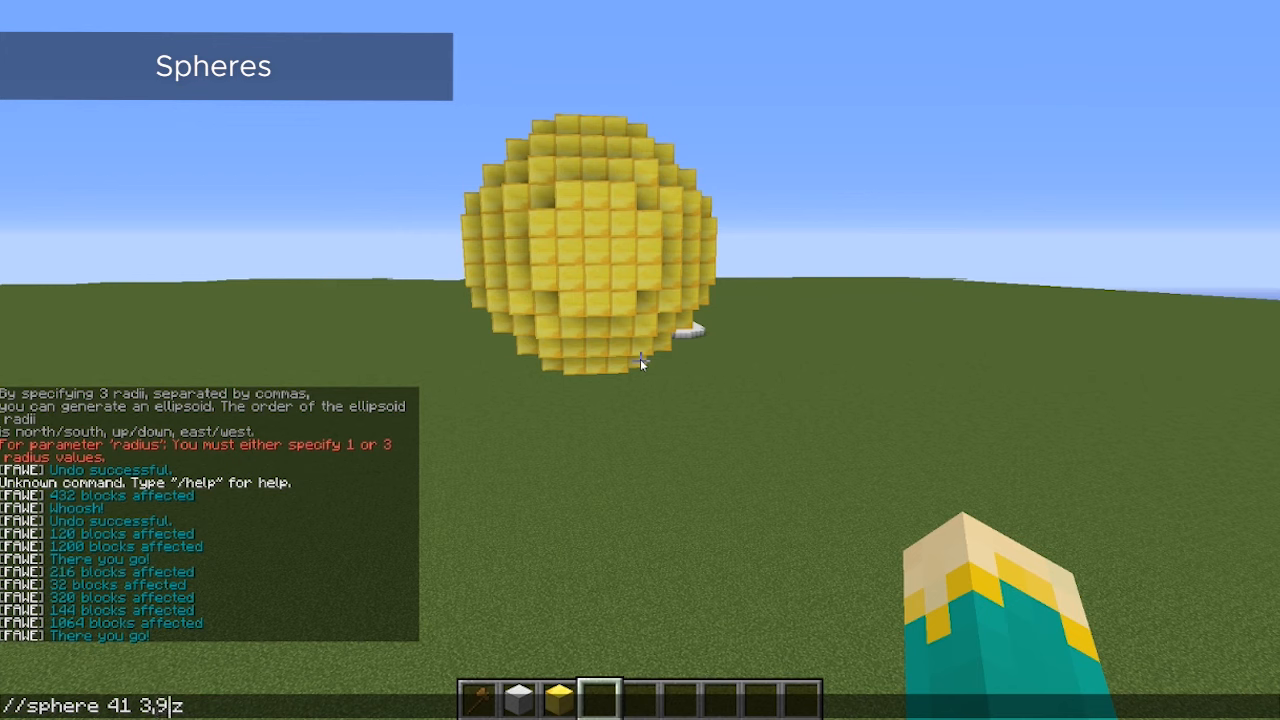
type(",15")
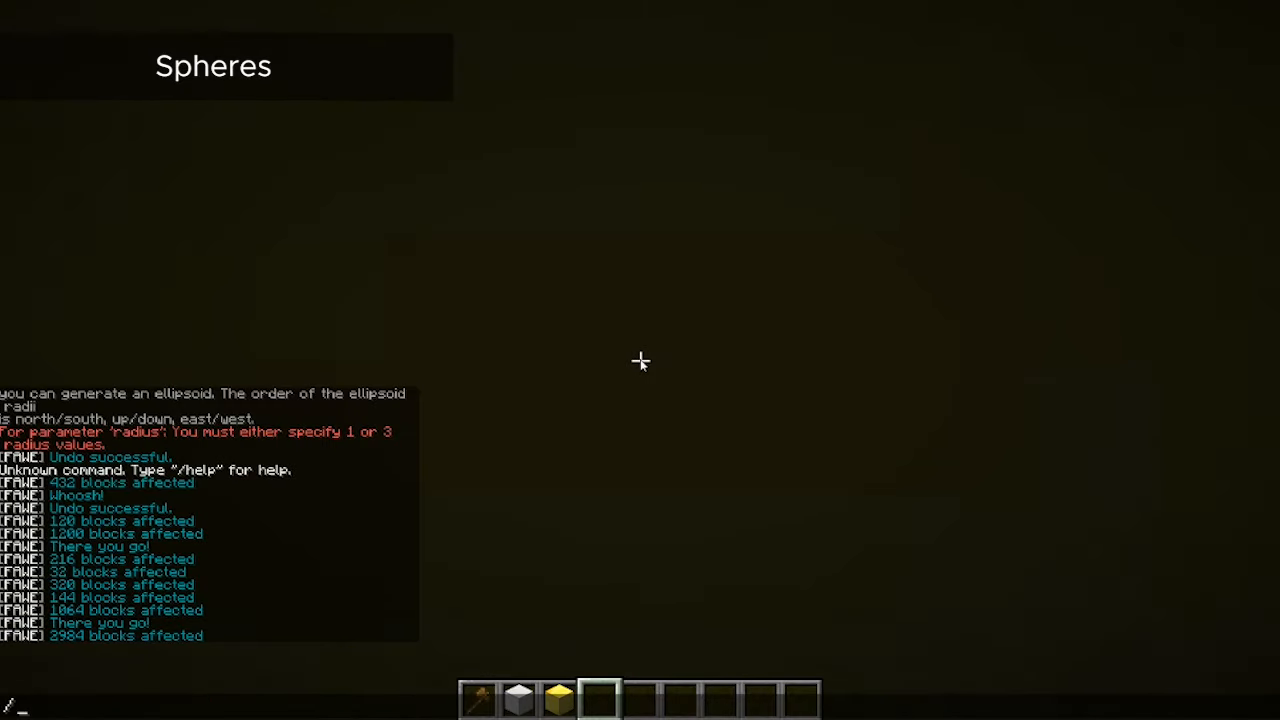
type("unst")
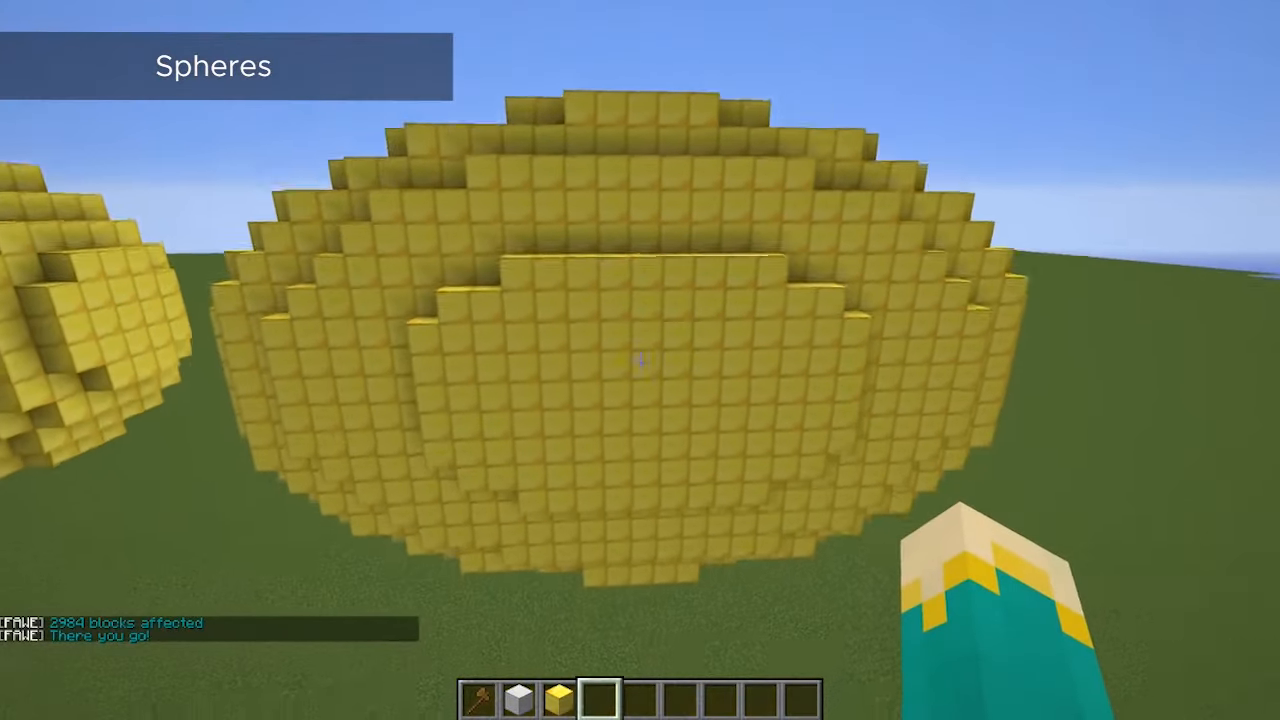
mouse_move(640, 360)
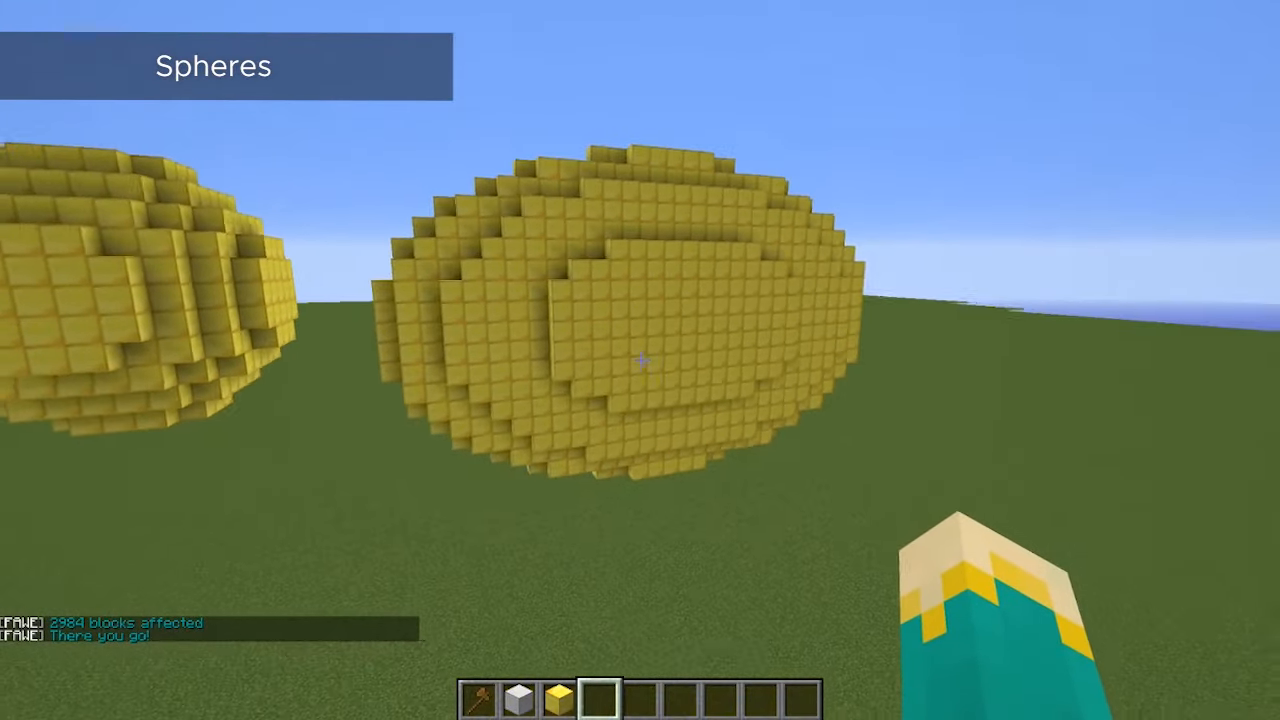
mouse_move(640, 360)
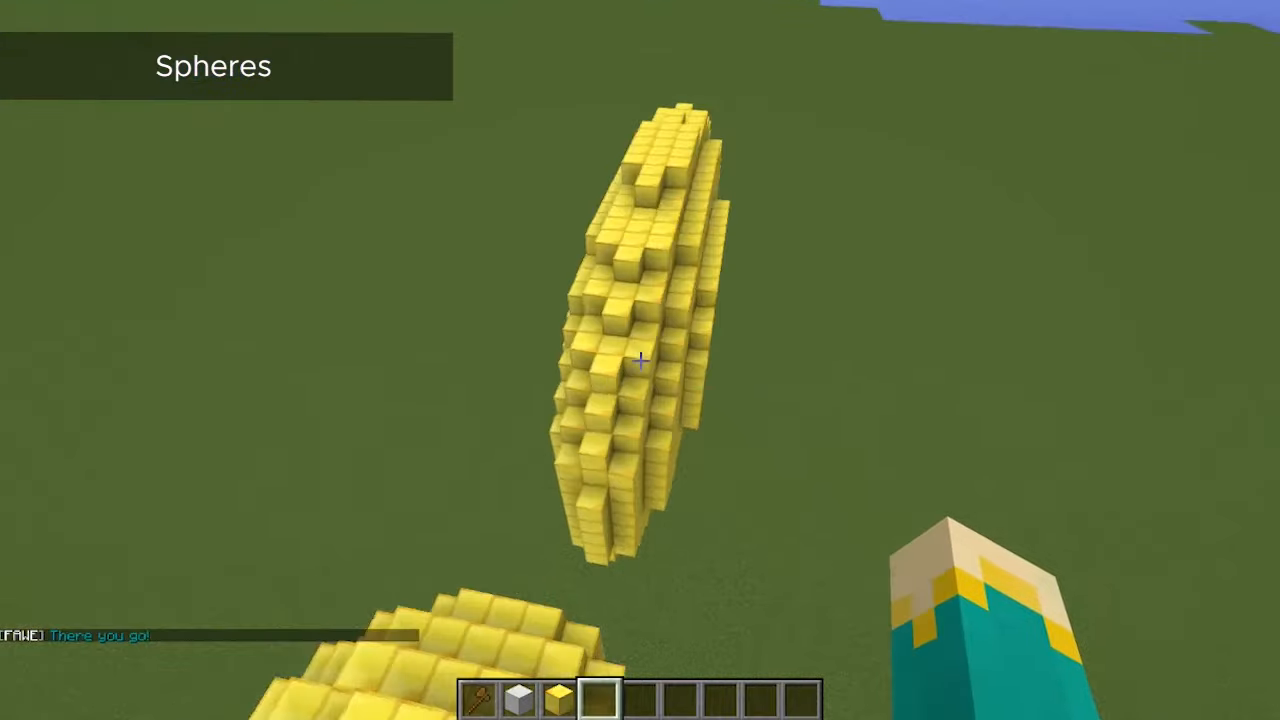
mouse_move(640, 360)
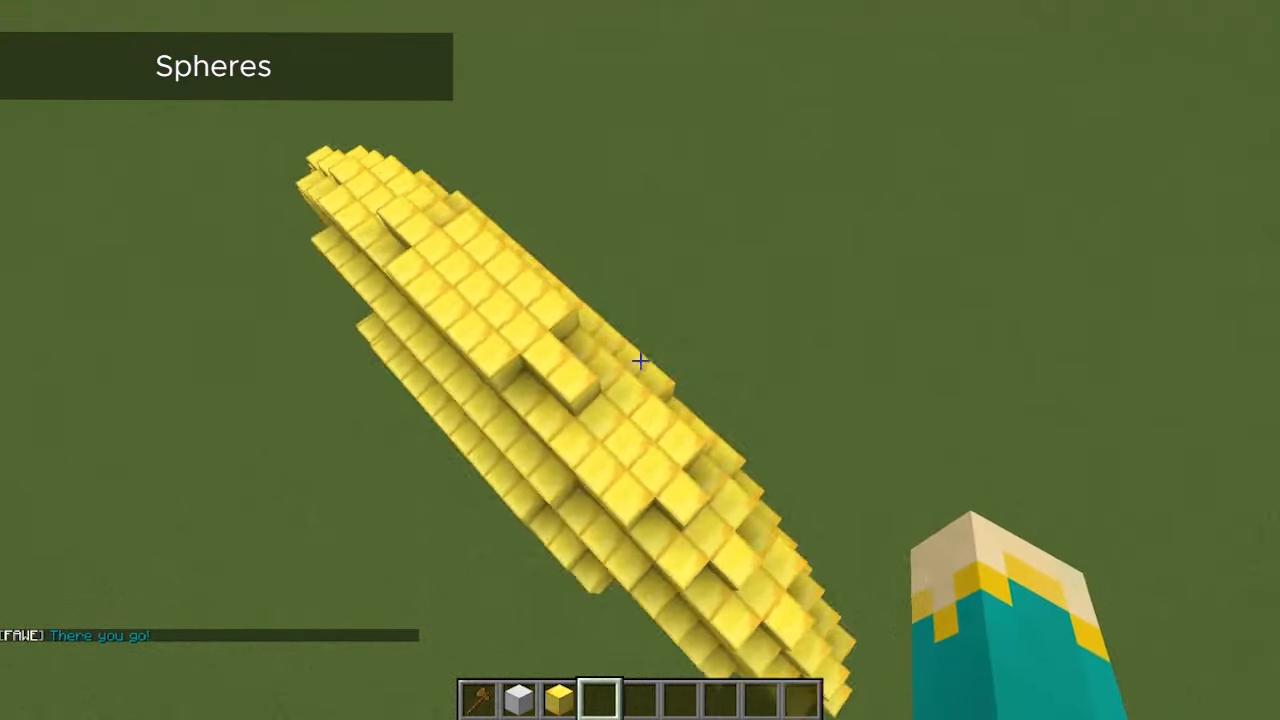
mouse_move(640, 360)
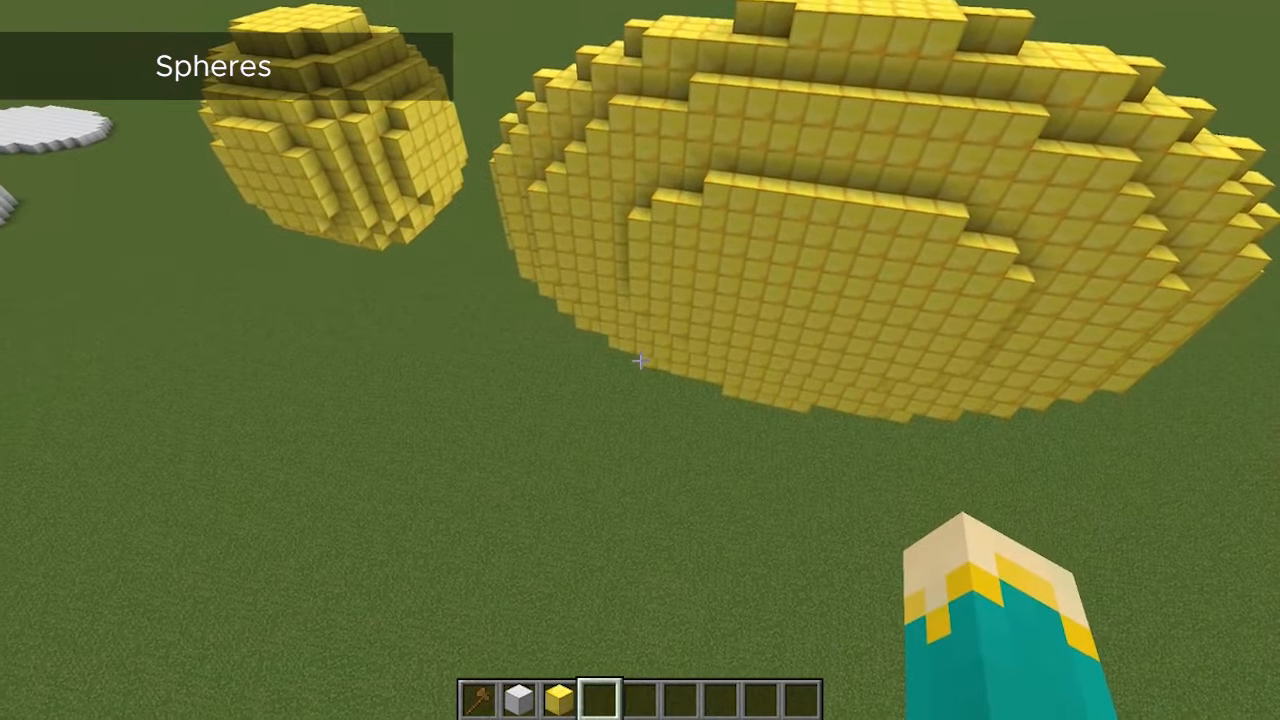
Show the F3 debug overlay with coordinates and facing direction.
key("f3")
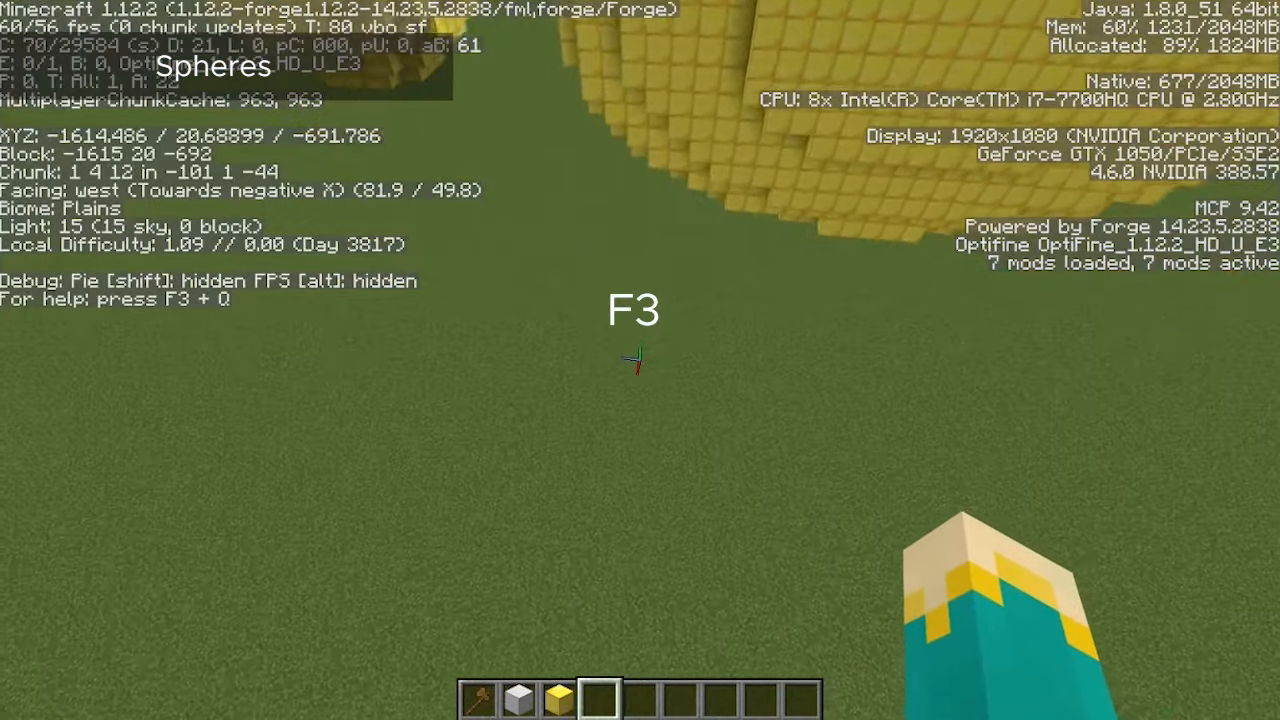
mouse_move(630, 360)
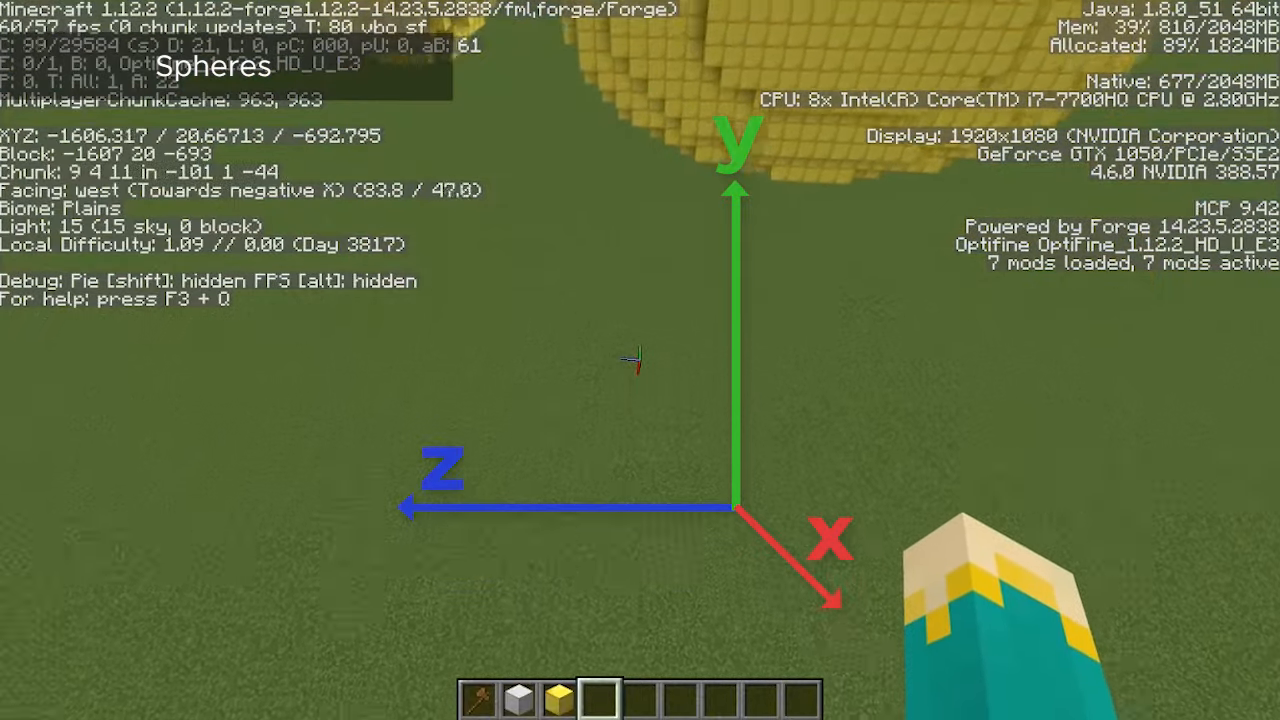
mouse_move(630, 360)
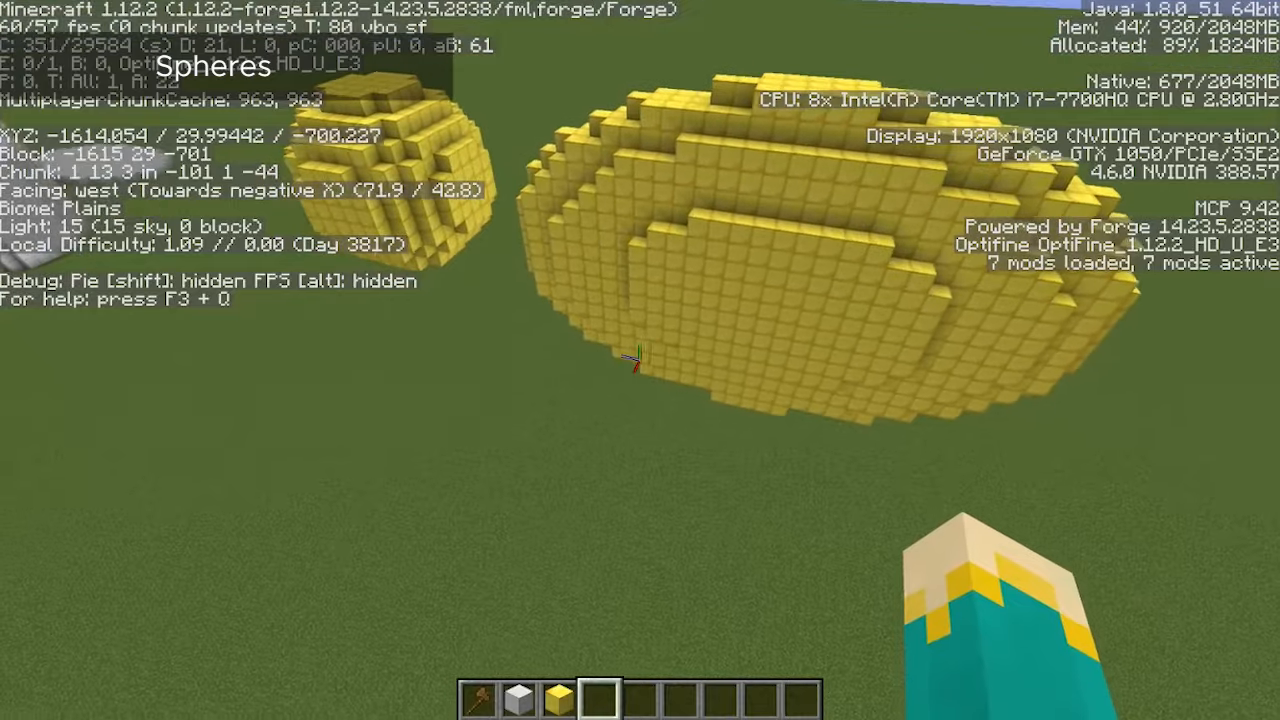
mouse_move(640, 360)
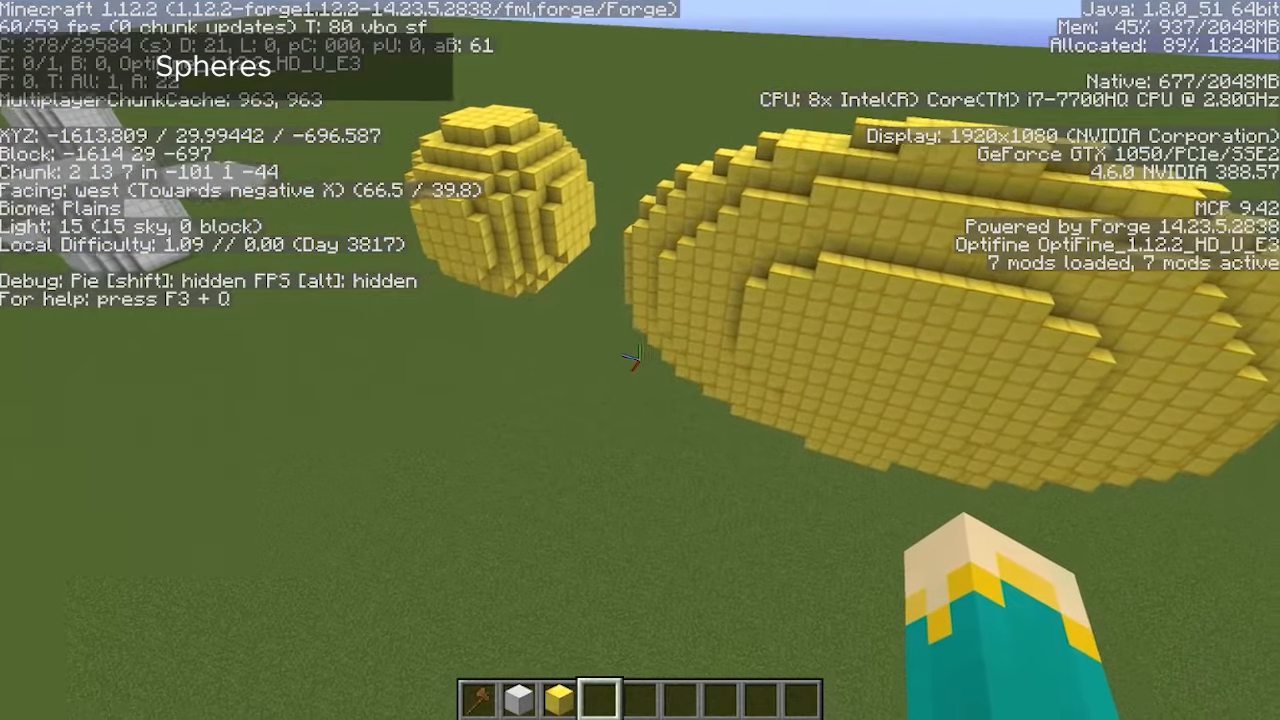
Hide the debug overlay and run /thru to pass through the gold wall.
key("F3")
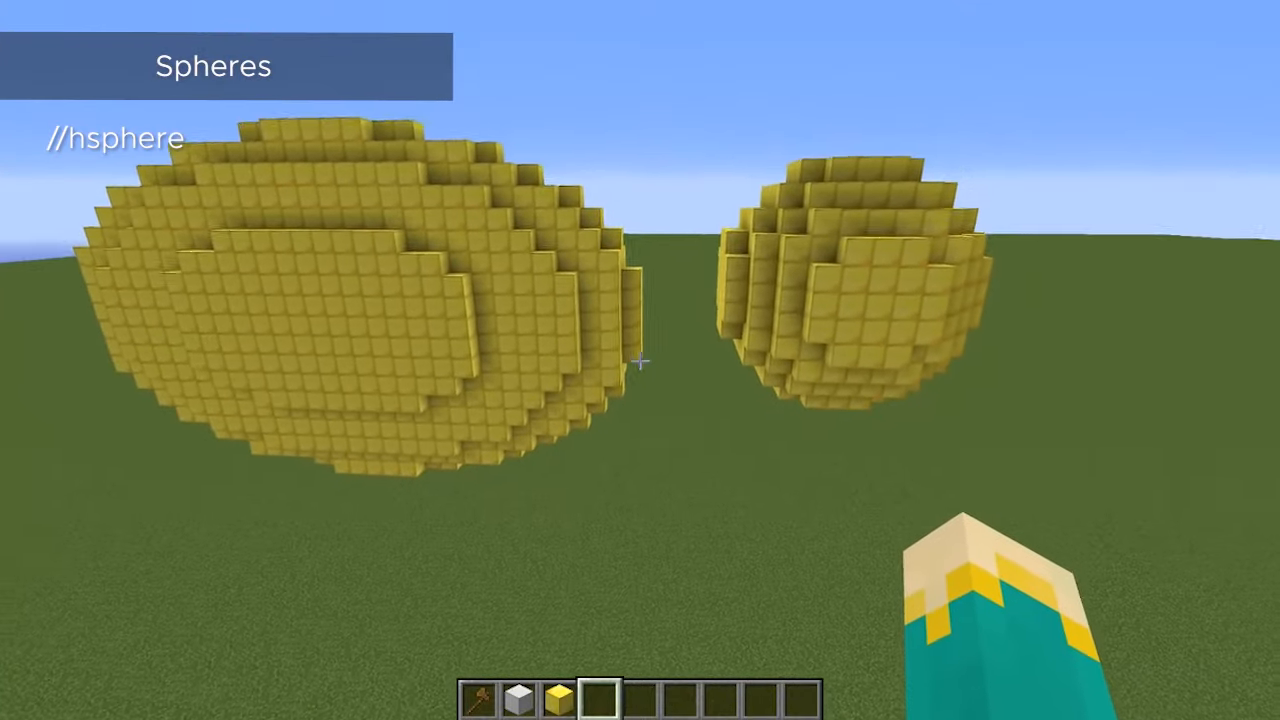
key("t")
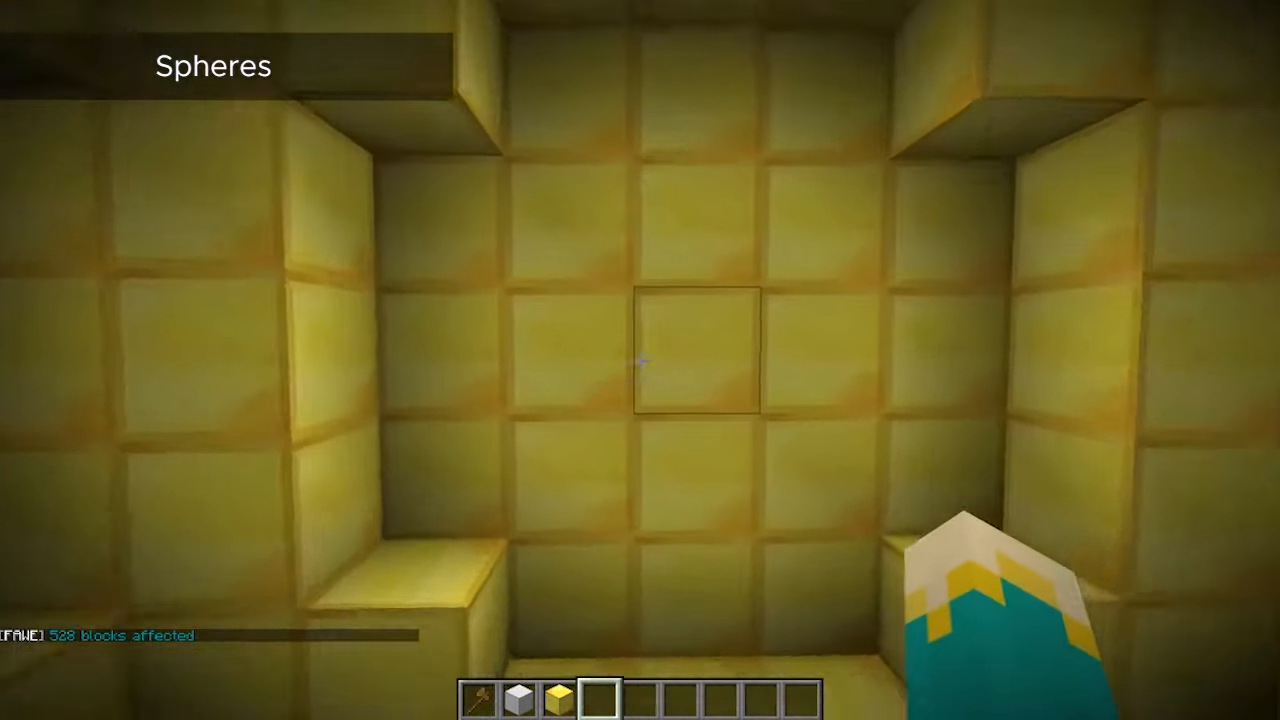
type("/thru")
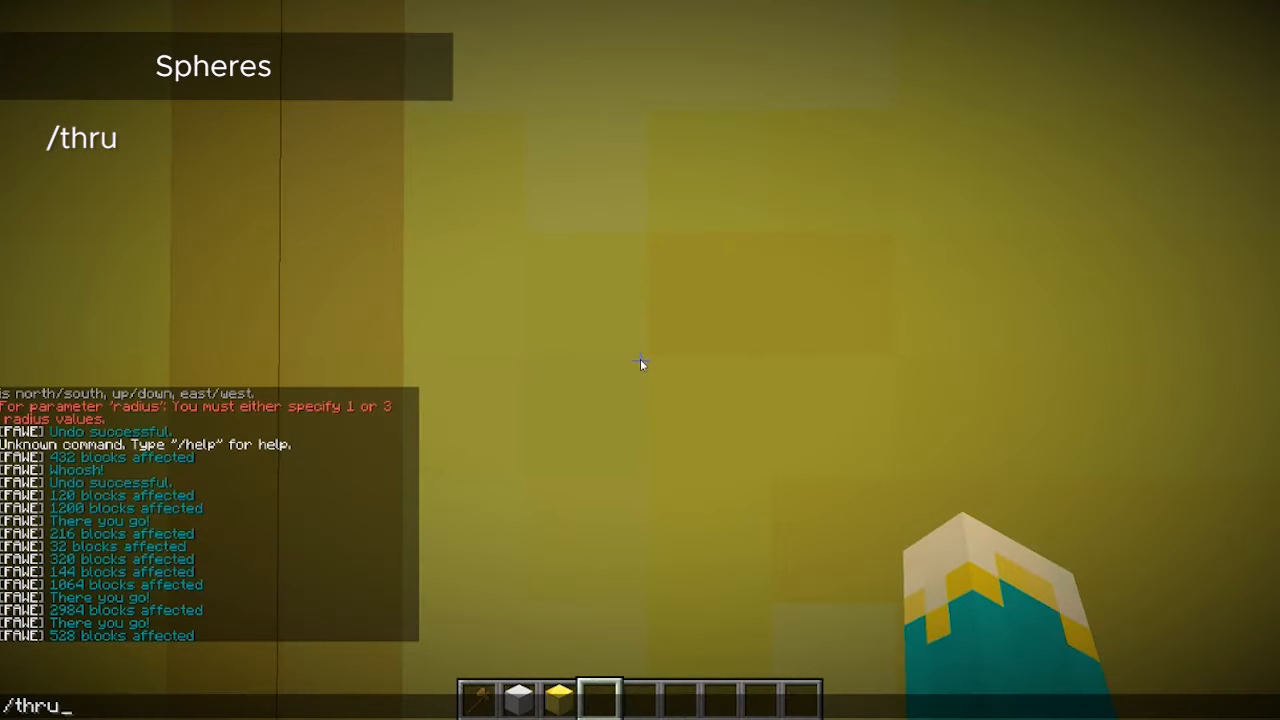
key("enter")
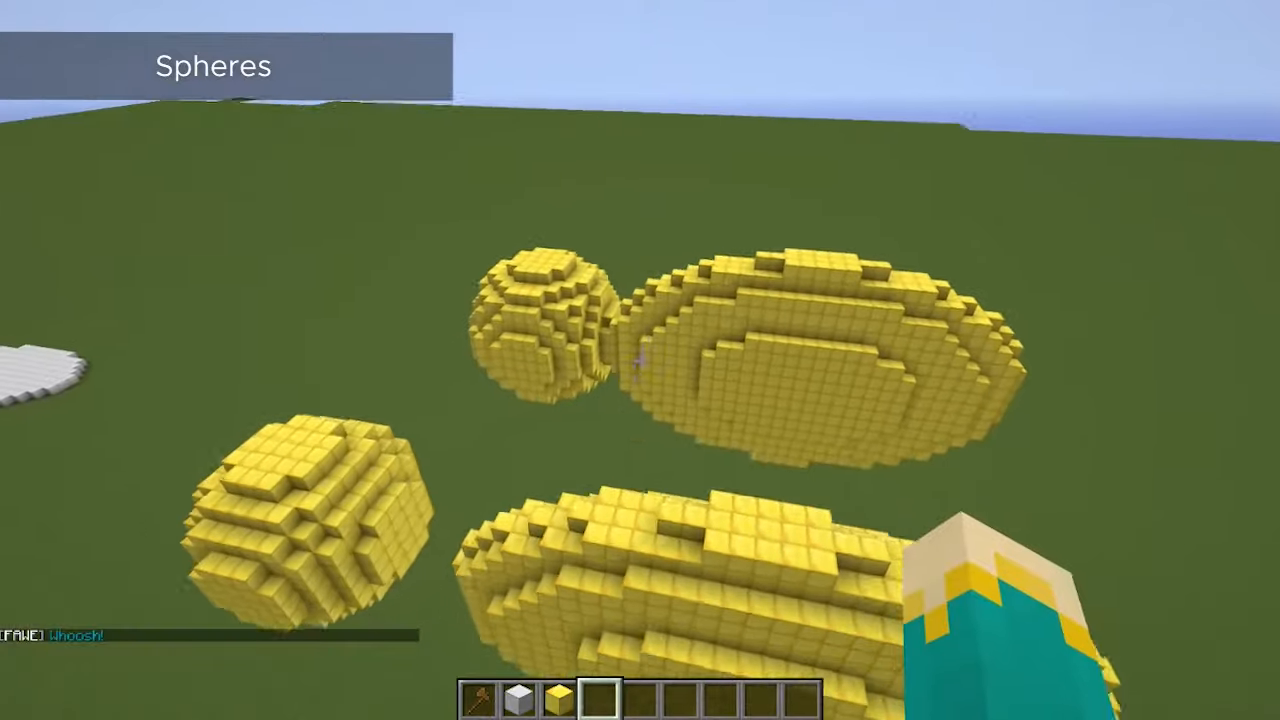
mouse_move(640, 360)
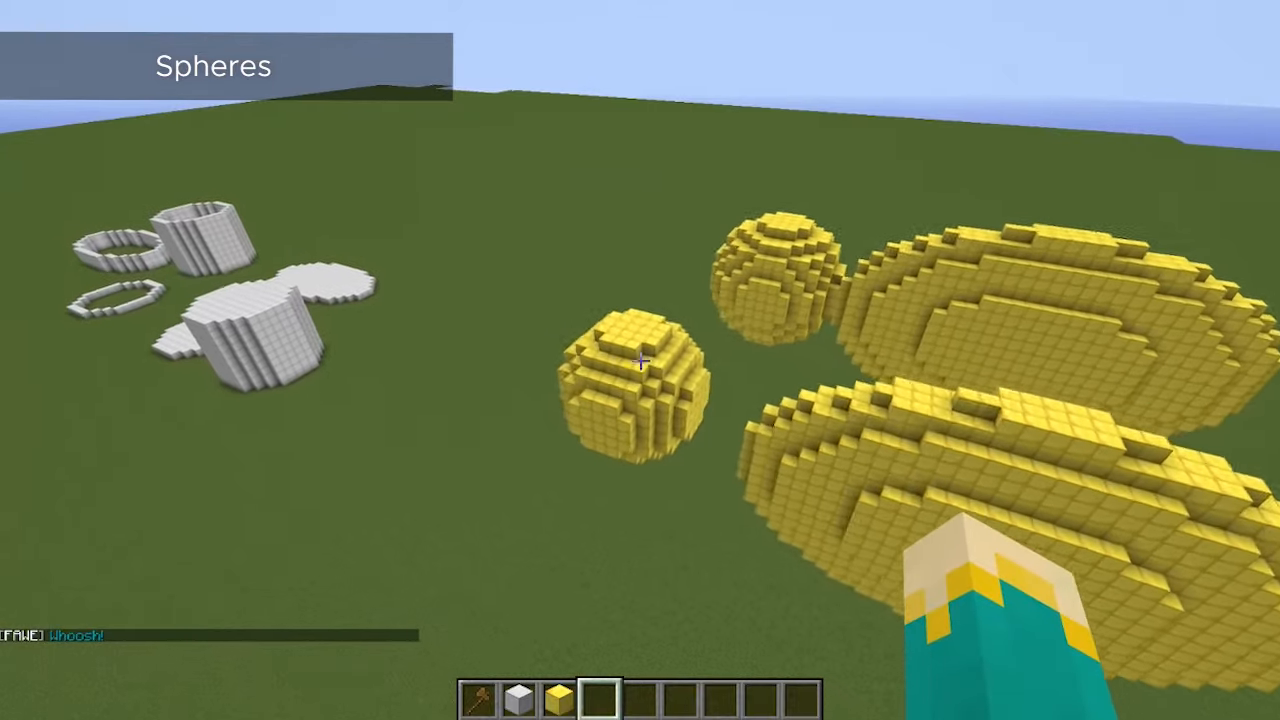
mouse_move(640, 360)
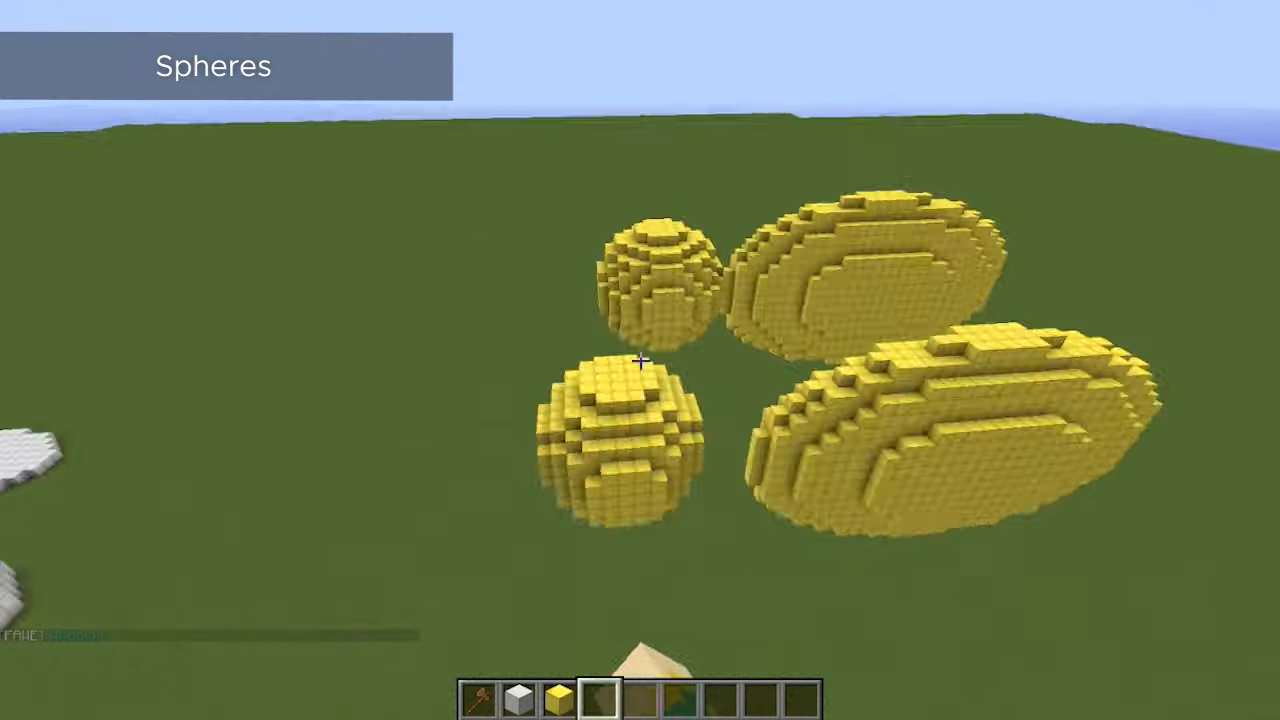
mouse_move(640, 360)
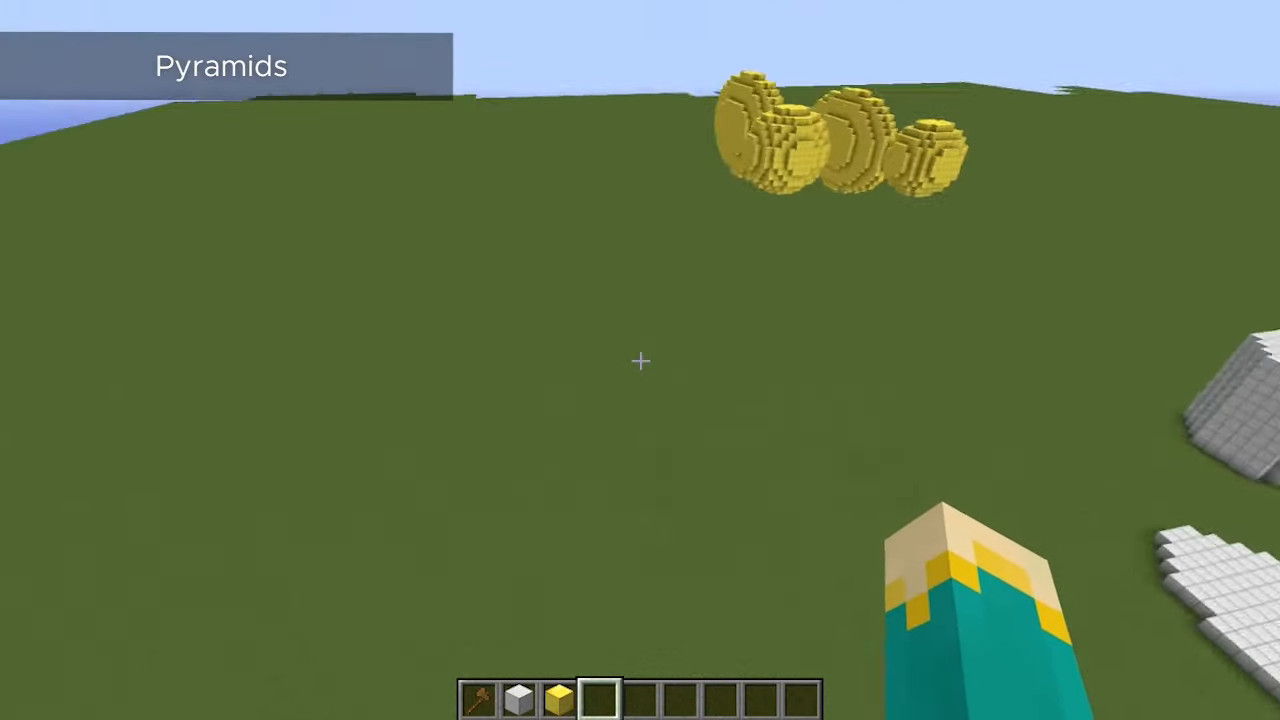
mouse_move(640, 360)
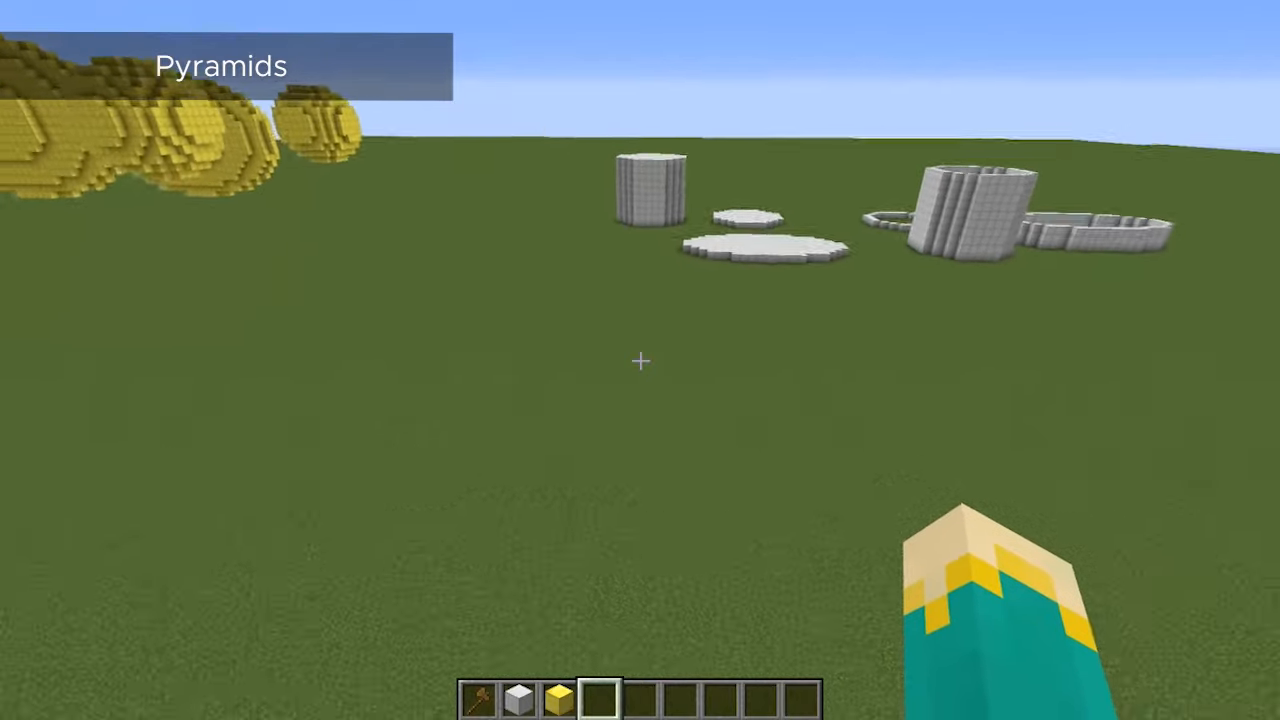
mouse_move(640, 360)
type("//pyra")
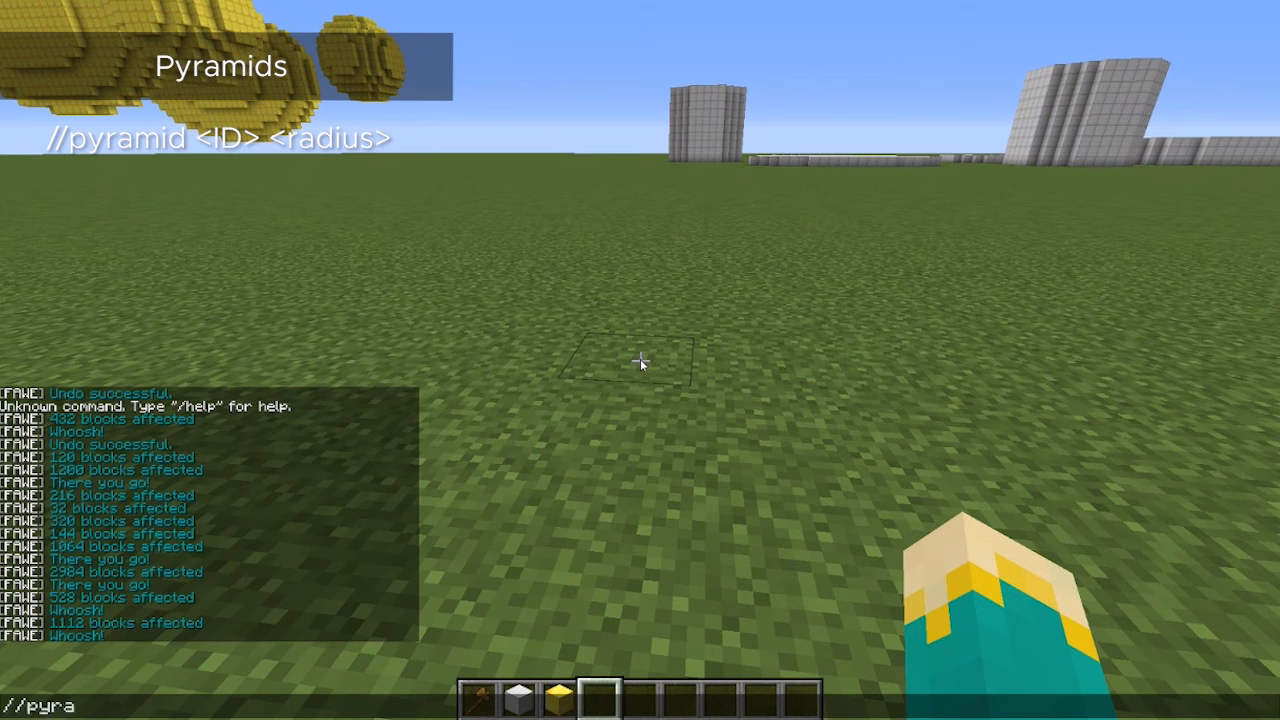
Generate an emerald pyramid with //pyramid 133, then undo it.
type("mid 133")
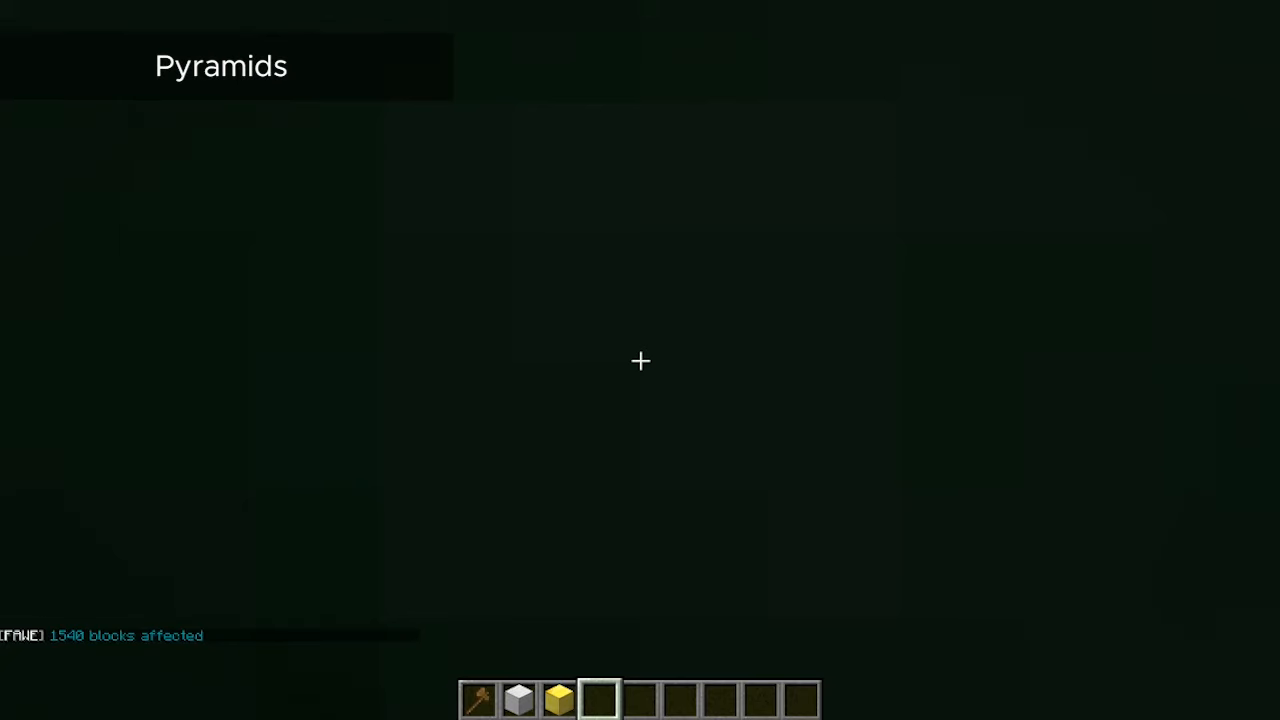
type("/un")
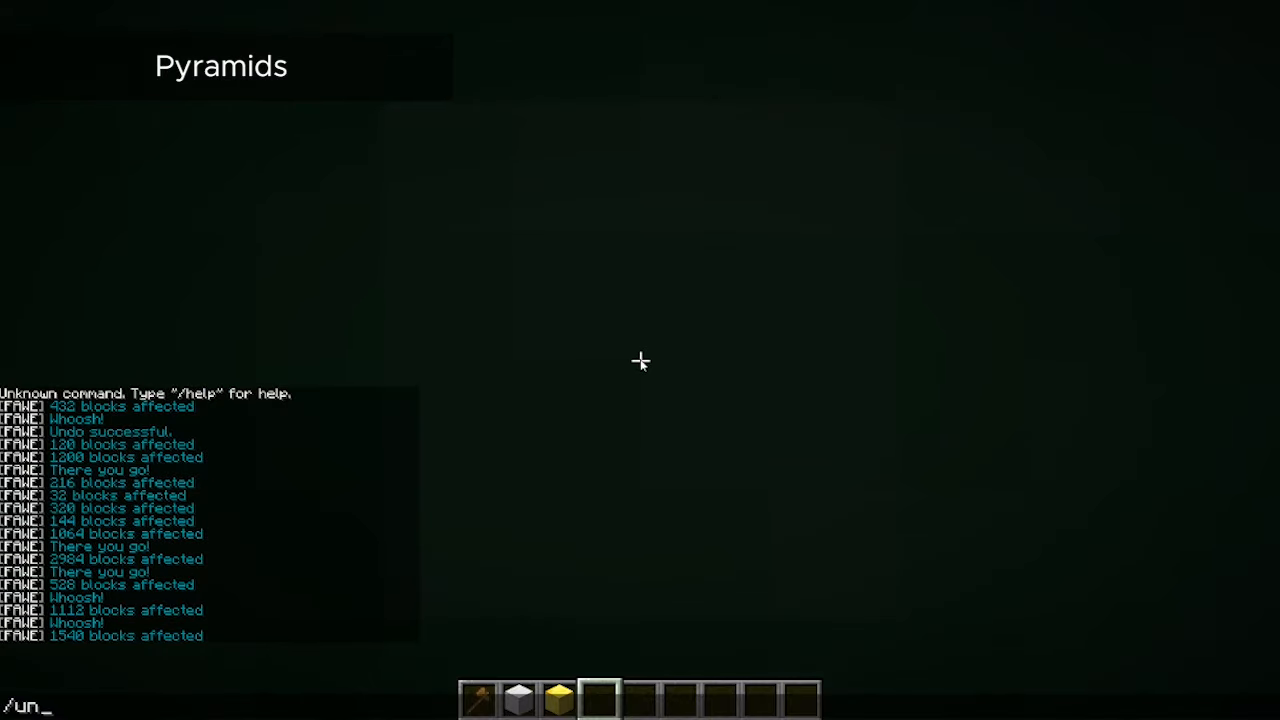
key("Return")
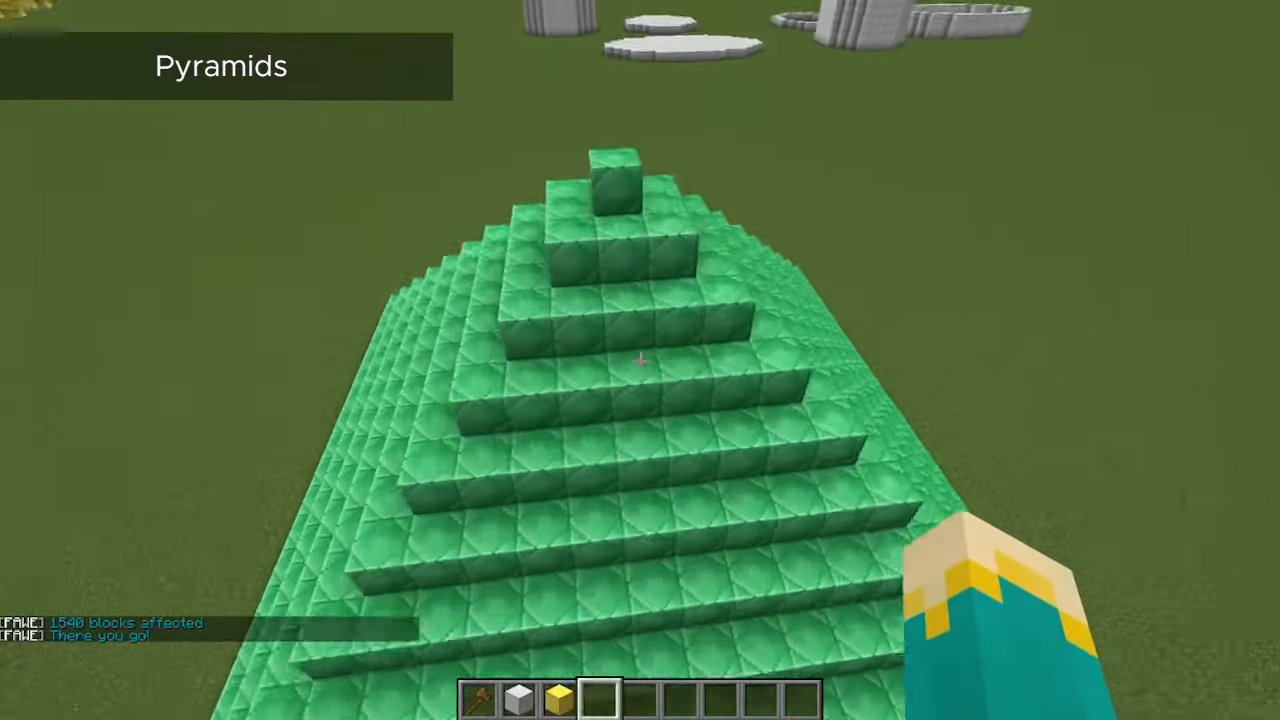
mouse_move(640, 360)
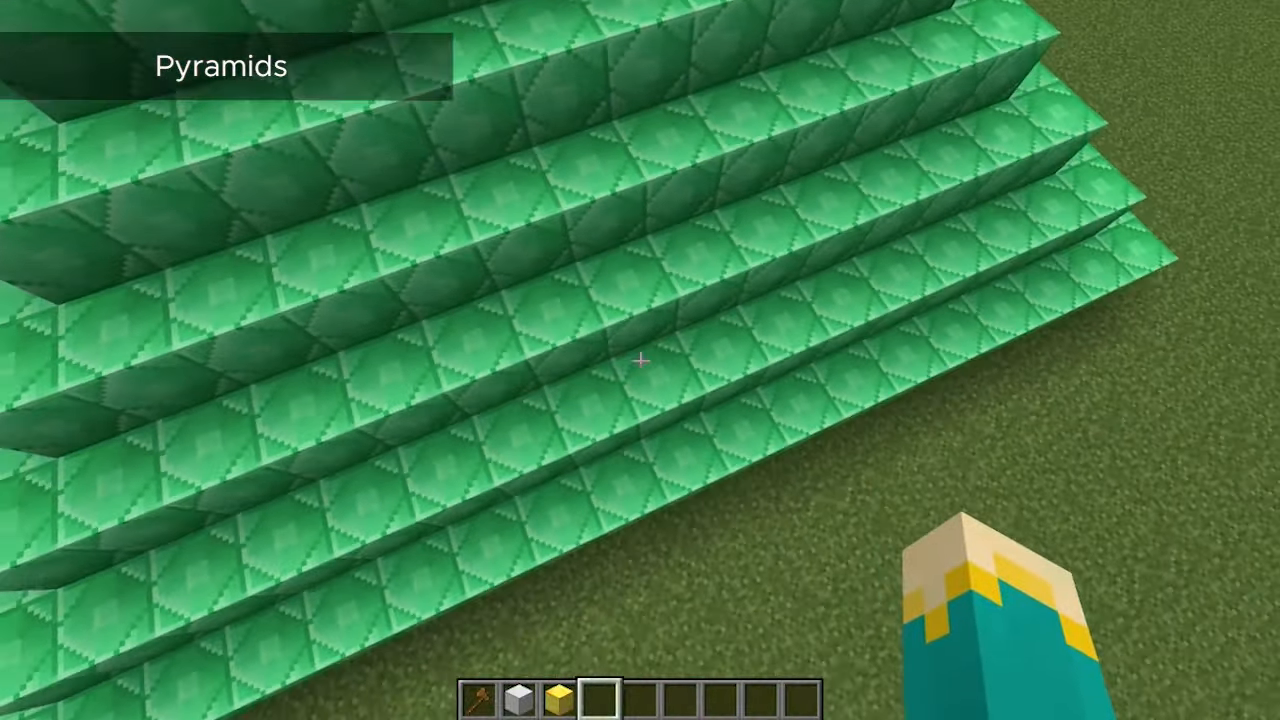
mouse_move(640, 360)
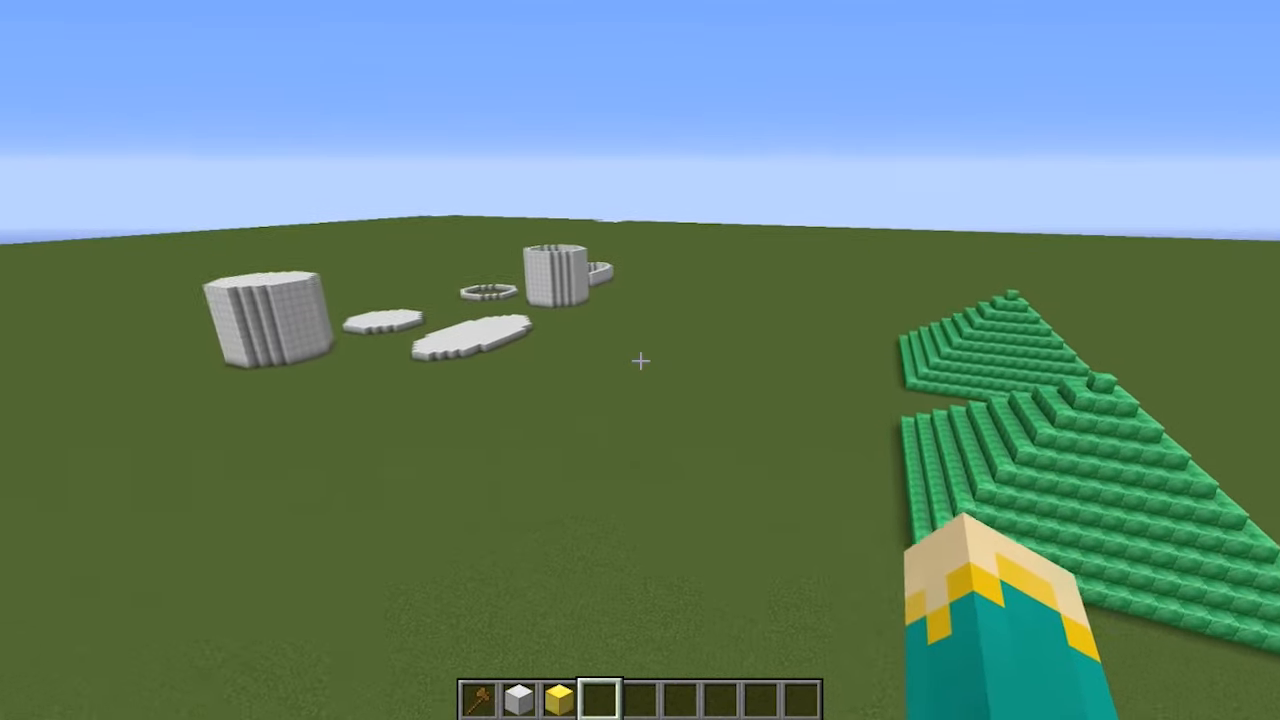
mouse_move(640, 360)
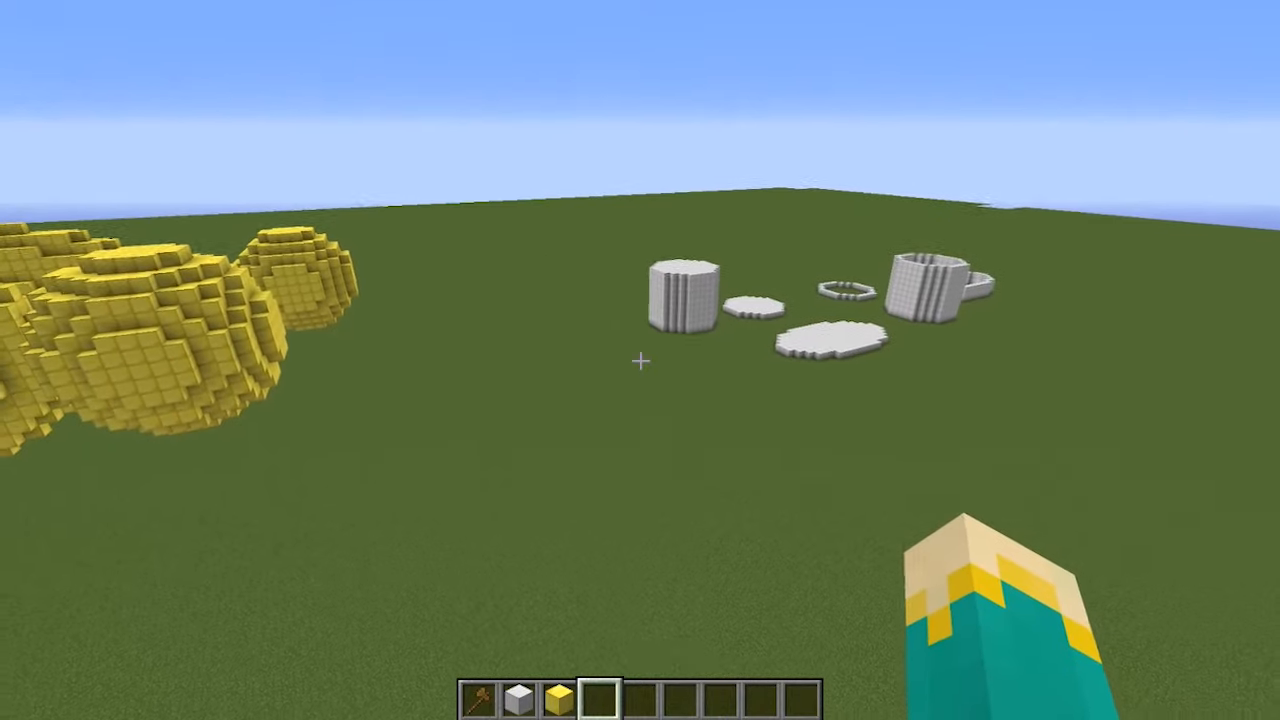
mouse_move(640, 360)
type("//sphere 57 10")
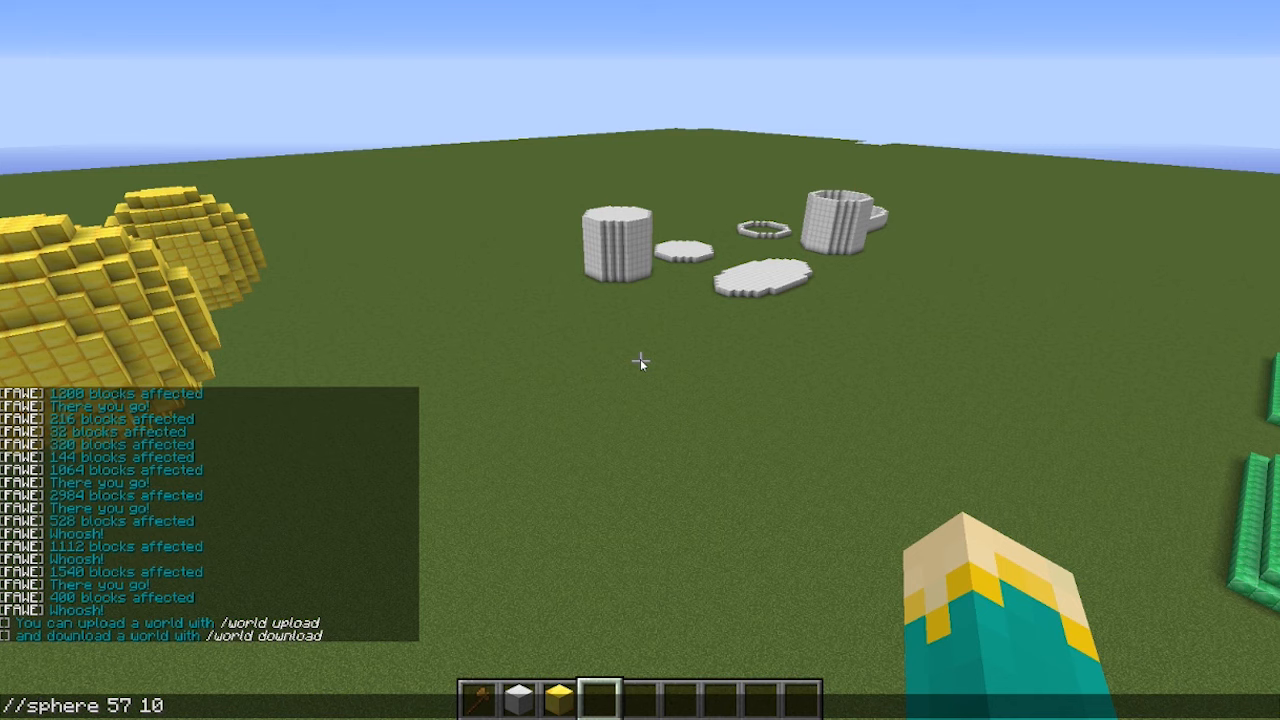
Run the sphere command with the -h hollow flag appended.
type("-h")
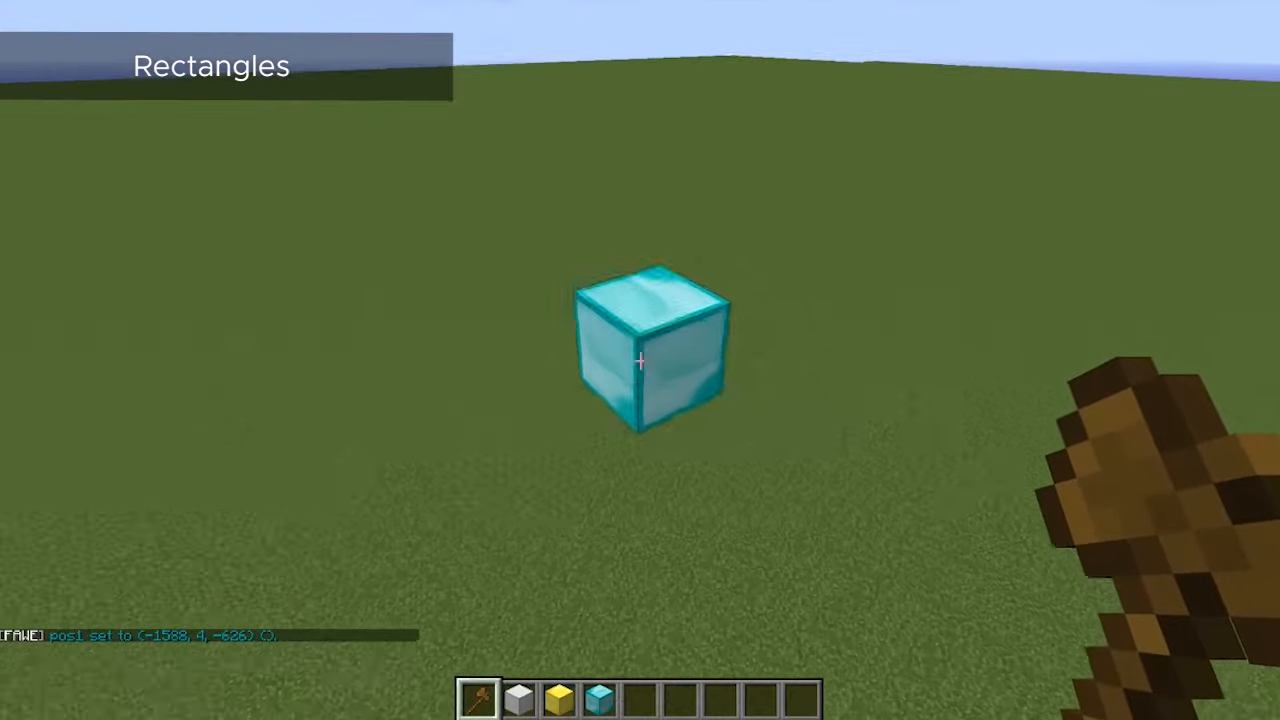
Mark the region's second corner and run //walls 57 to raise a hollow diamond-block box.
right_click(640, 360)
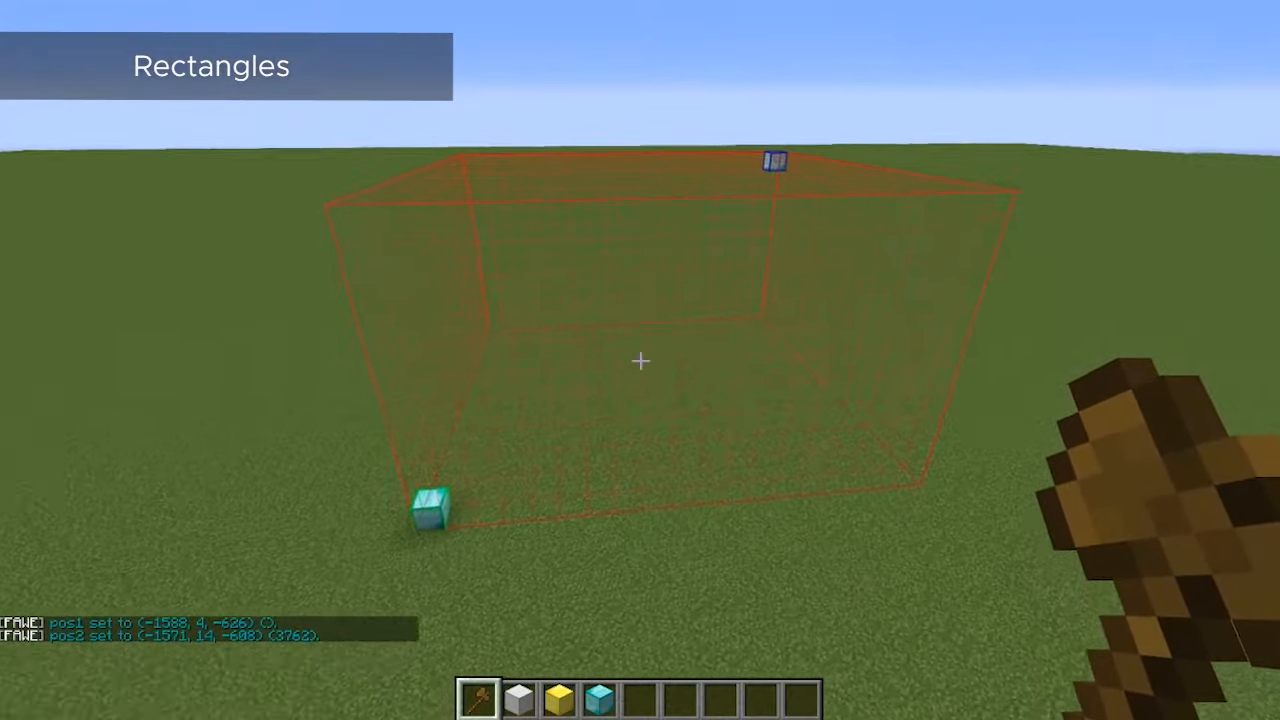
mouse_move(640, 360)
type("//wa")
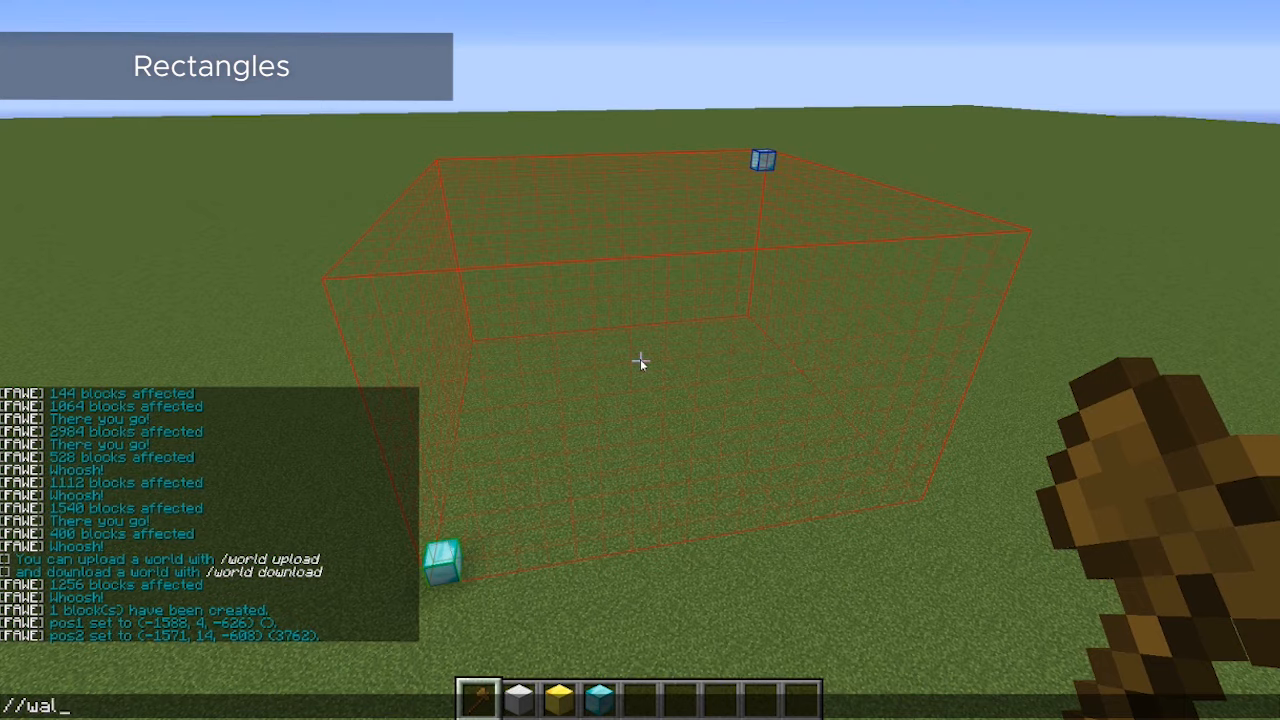
type("ls 57")
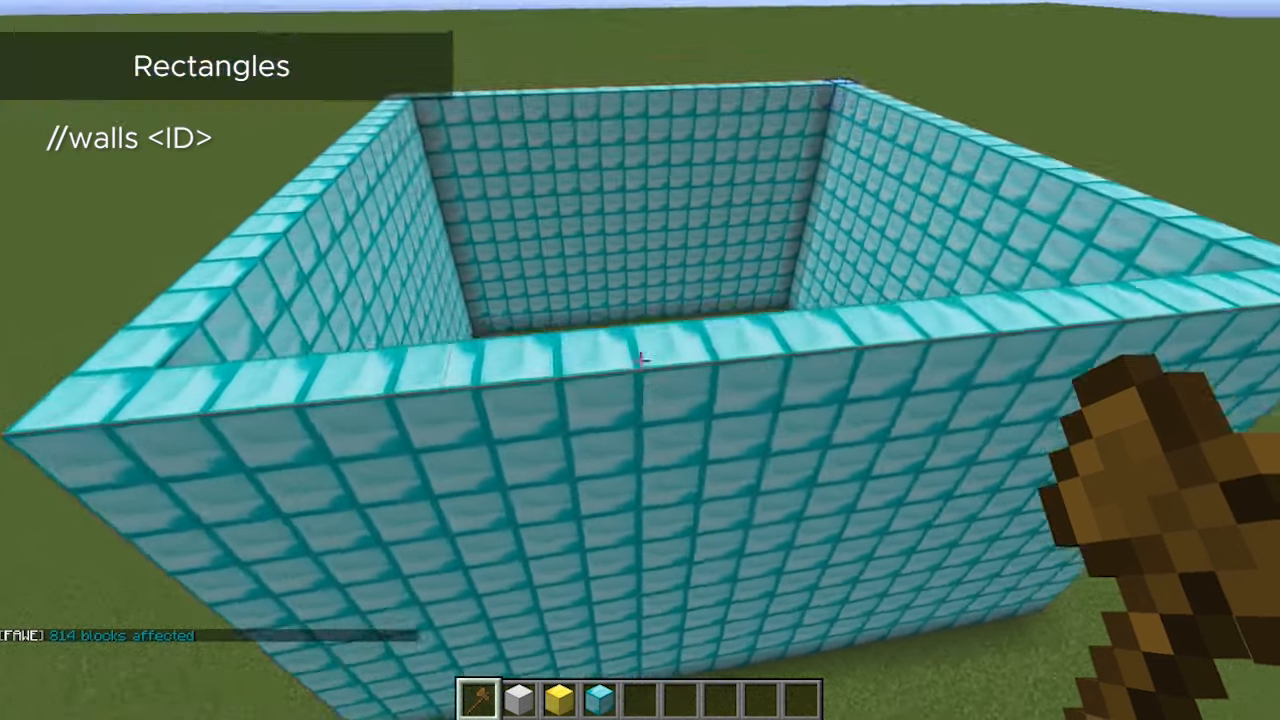
mouse_move(640, 360)
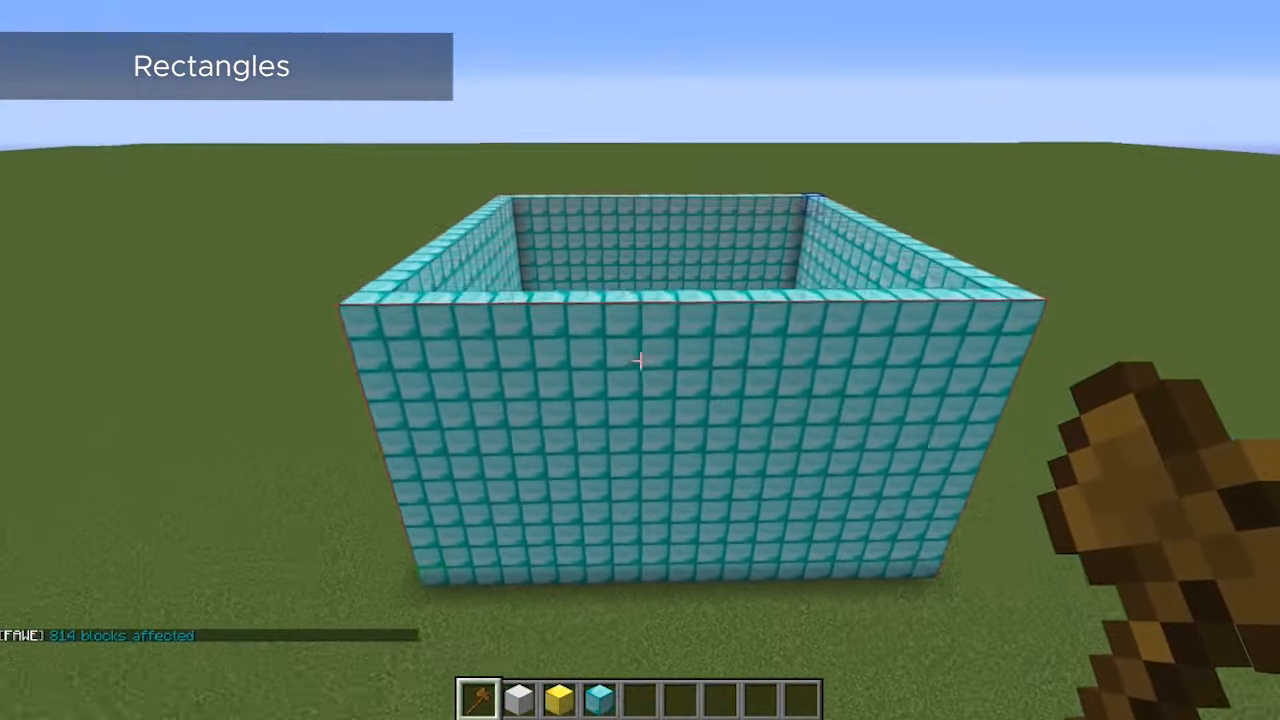
mouse_move(640, 360)
type("//face")
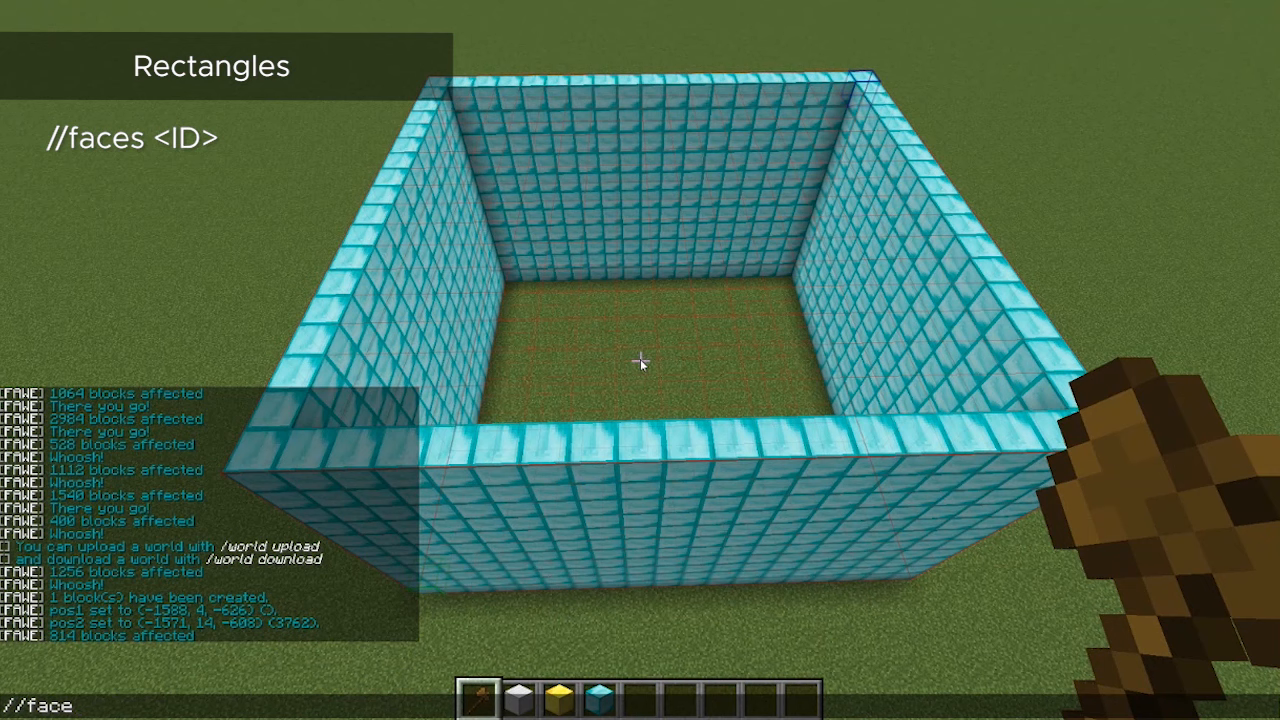
Run //faces 57 to add diamond-block top and bottom faces to the box.
type("s")
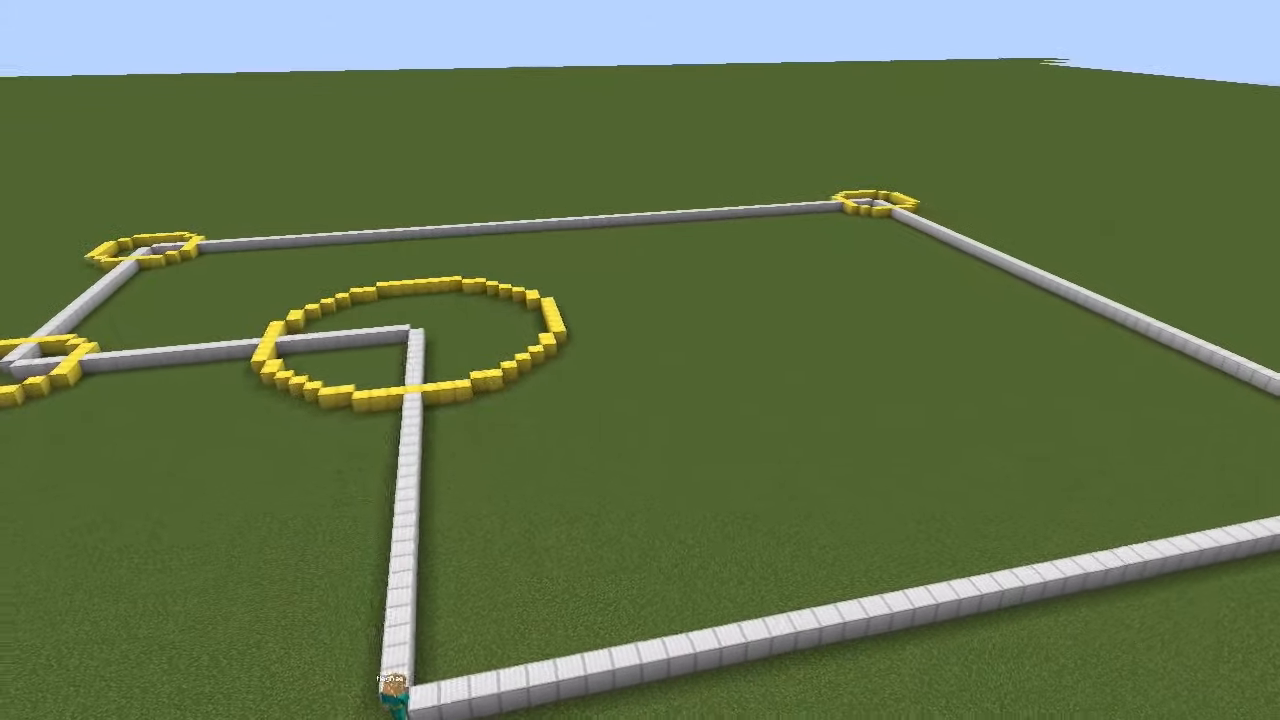
mouse_move(640, 360)
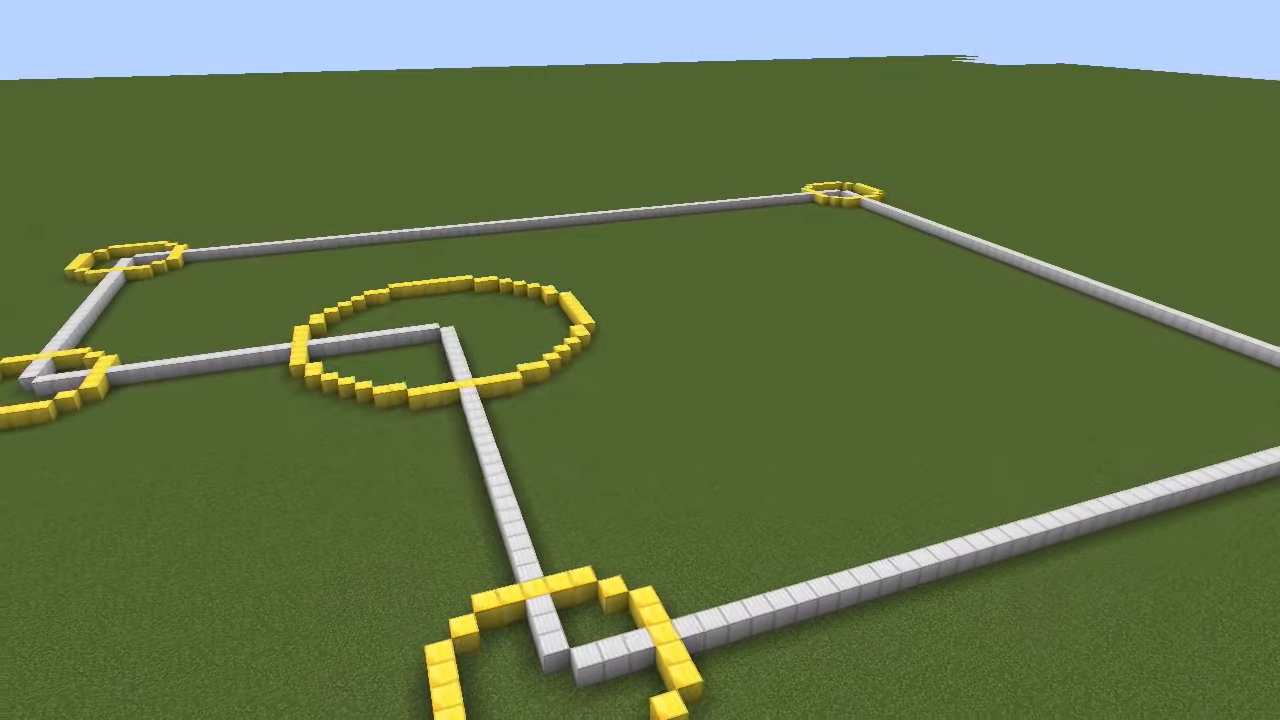